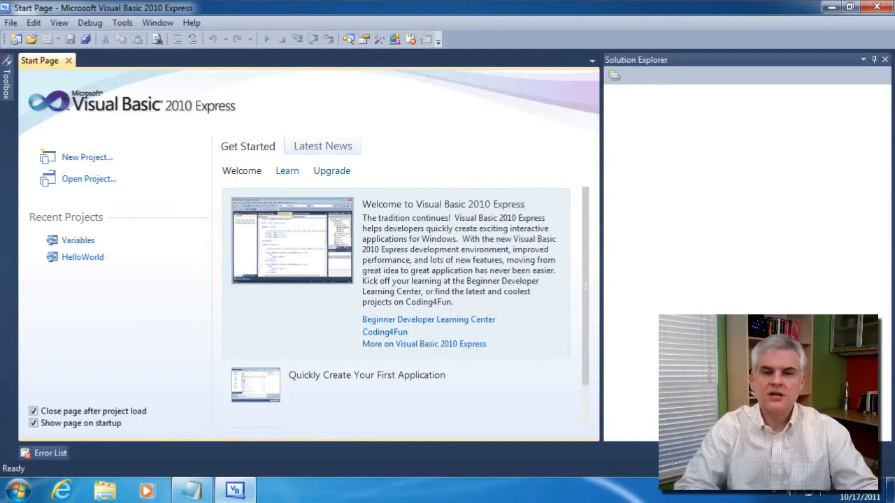
pyautogui.moveTo(711, 107)
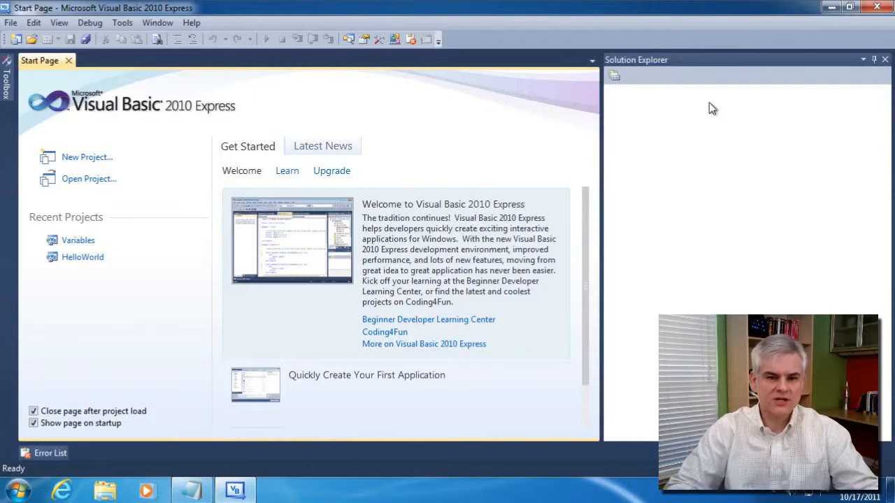
# - Create a new Console Application project named Decisions via File > New Project
pyautogui.click(8, 22)
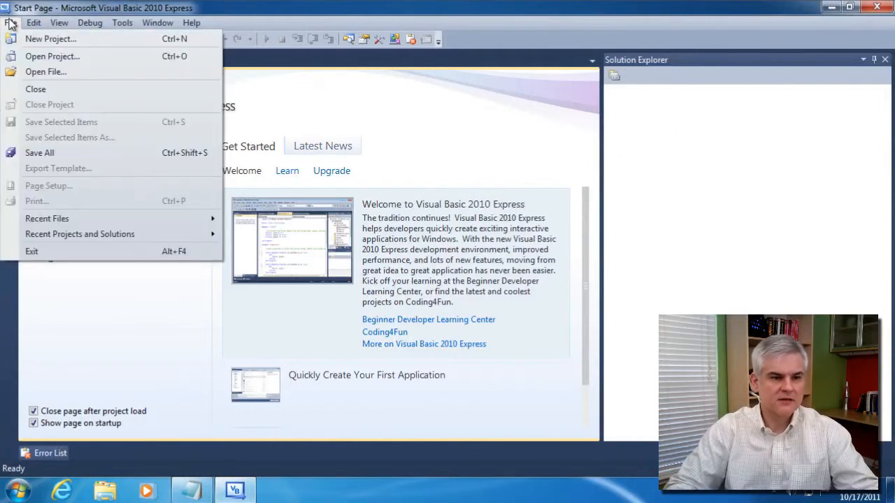
pyautogui.click(52, 39)
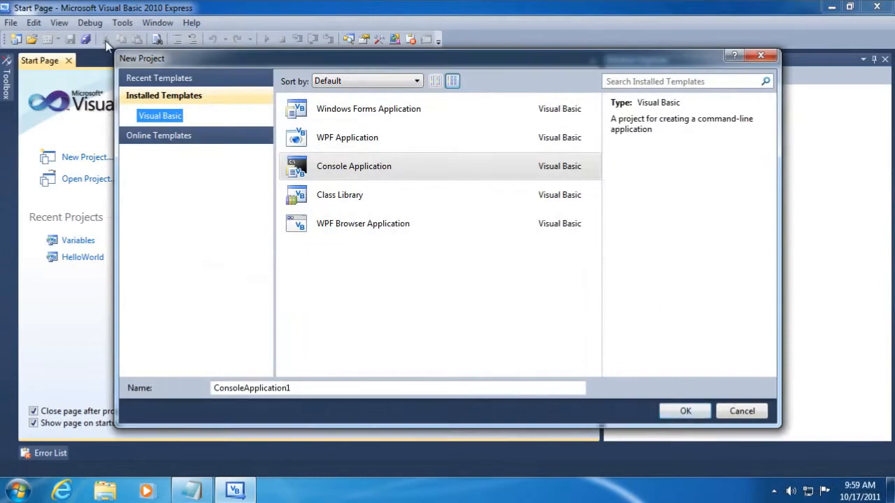
pyautogui.click(352, 165)
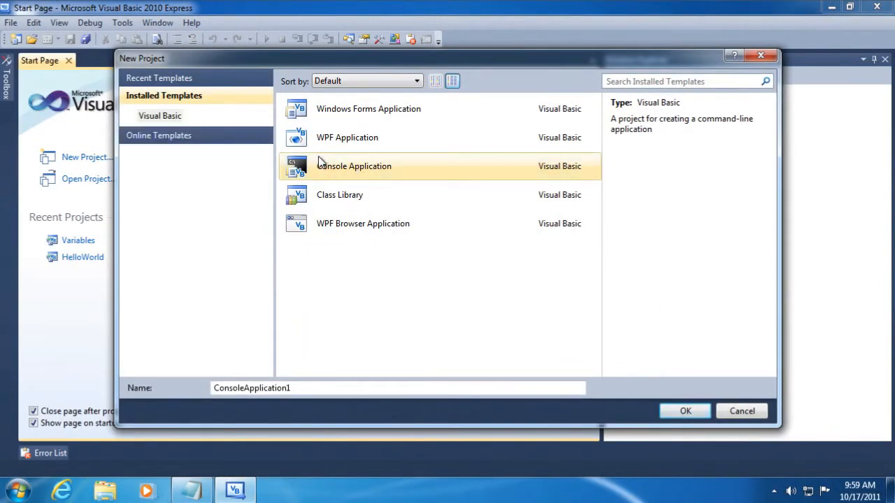
pyautogui.moveTo(292, 285)
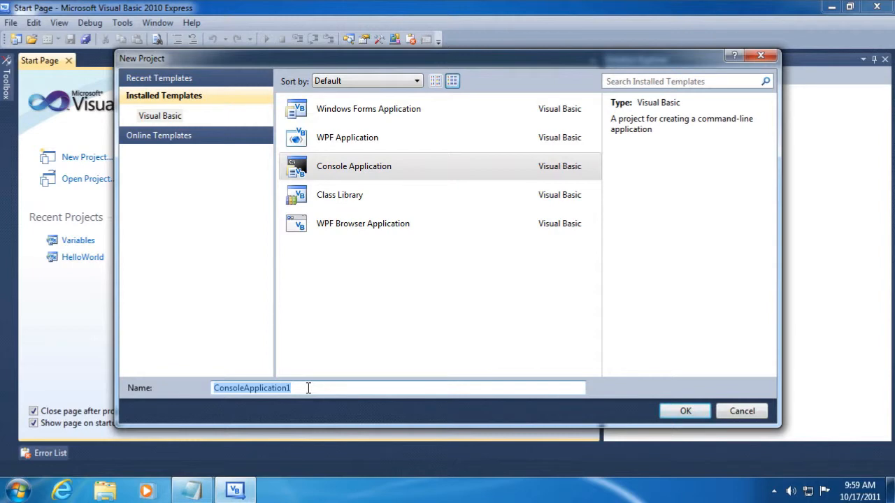
pyautogui.write('Decisions')
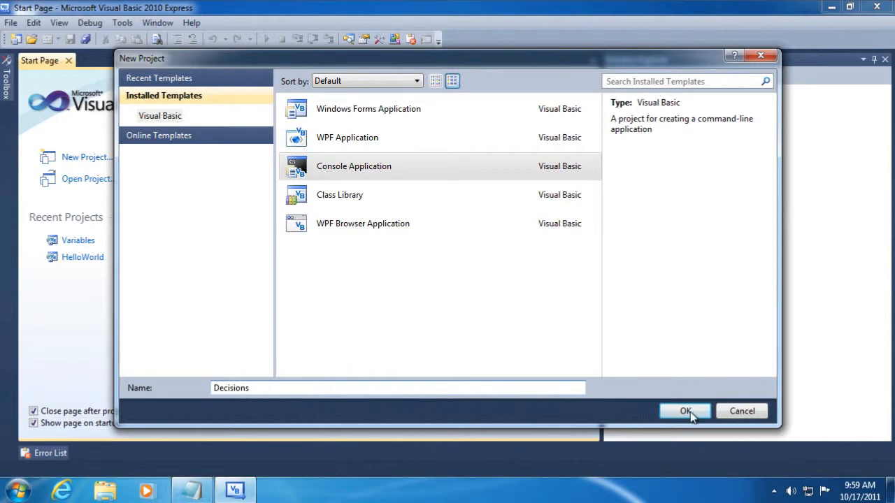
pyautogui.click(685, 411)
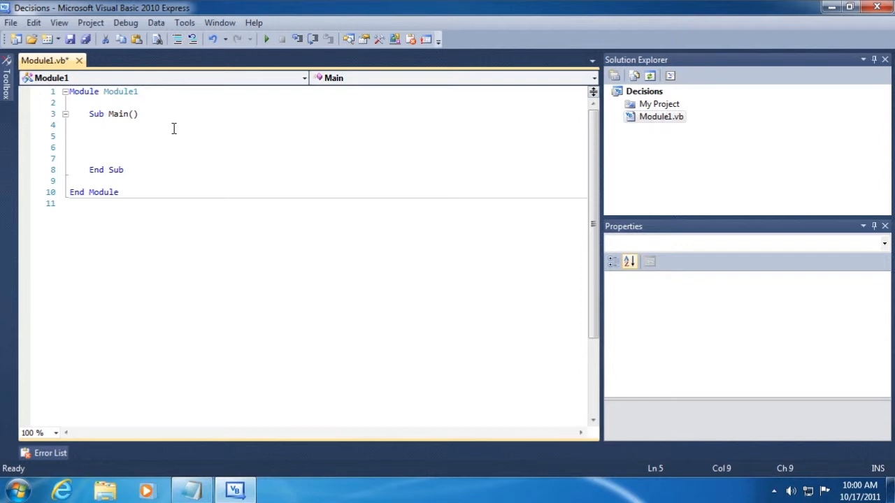
# - Write Console.WriteLine("Please type something and press Enter") in Sub Main
pyautogui.write('Console')
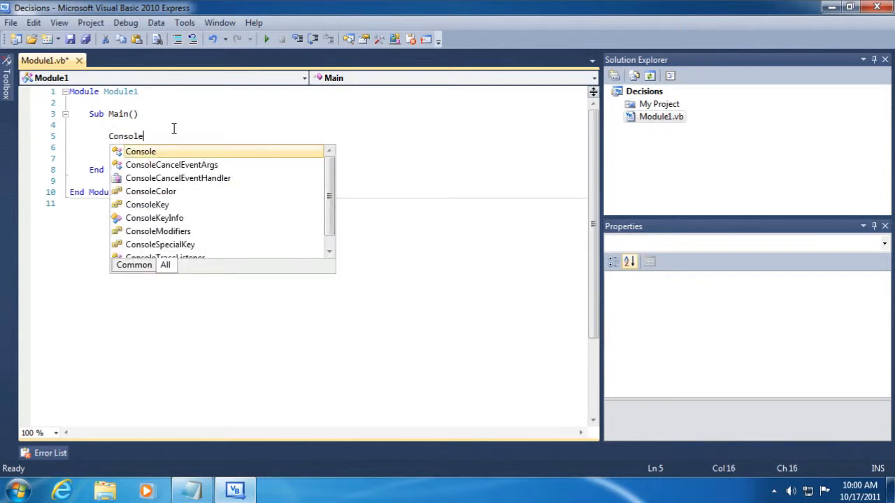
pyautogui.write('.Wri')
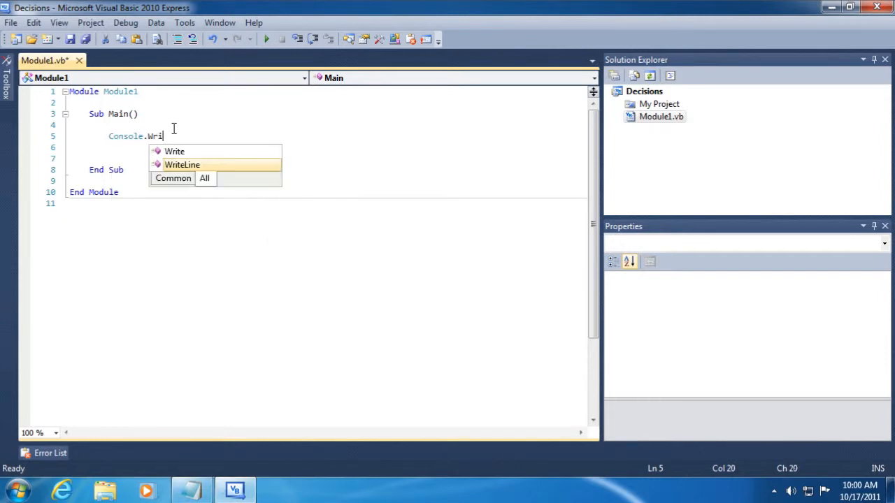
pyautogui.write('teLine("Please')
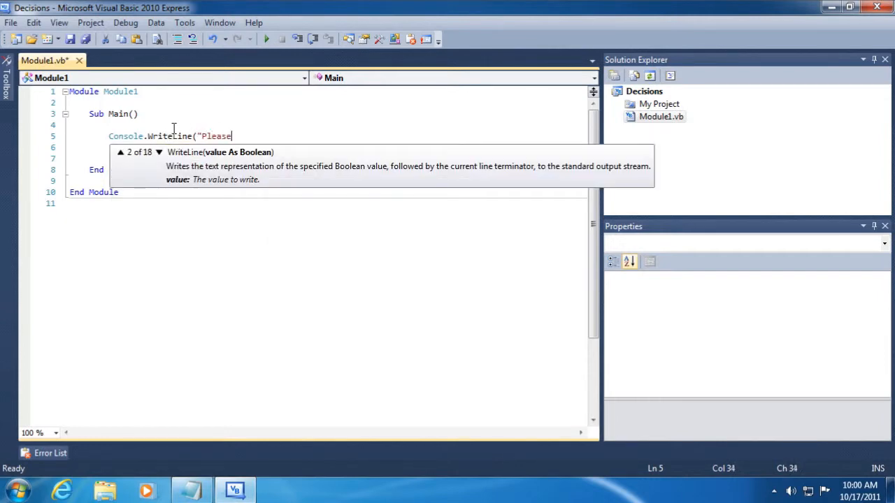
pyautogui.write('type something and')
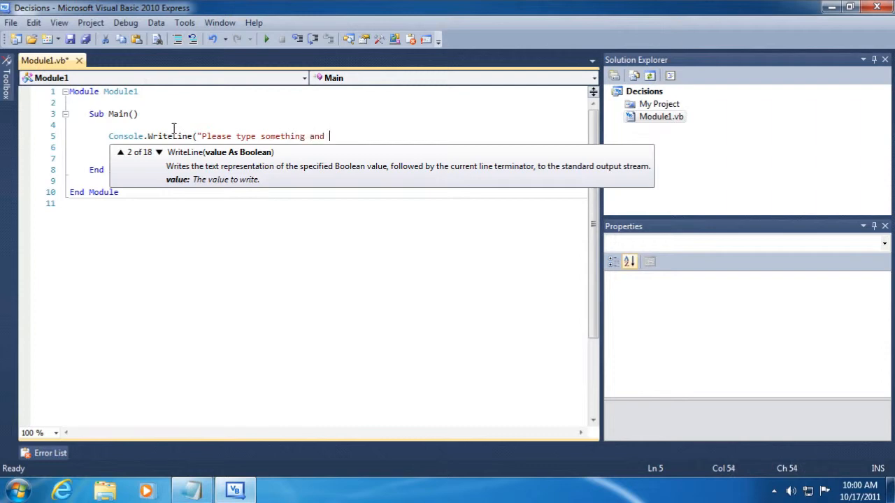
pyautogui.write('press Enter"')
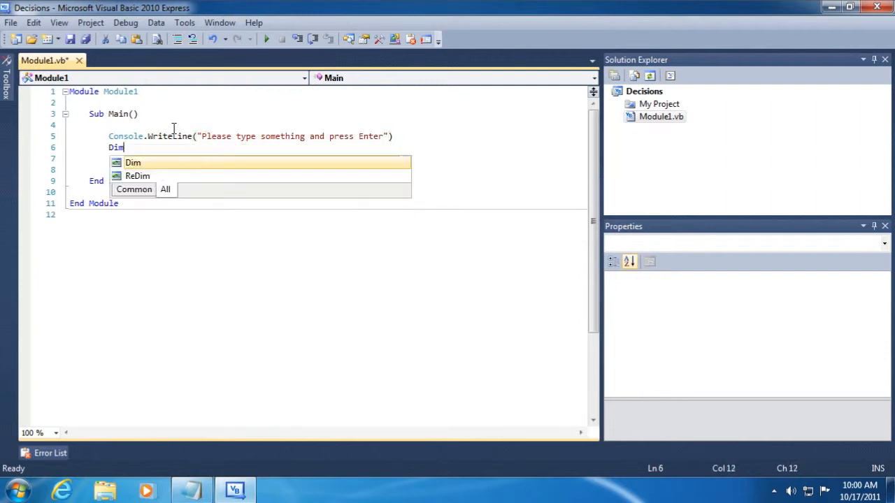
# - Declare userValue As String and assign it Console.ReadLine()
pyautogui.write('userValue As s')
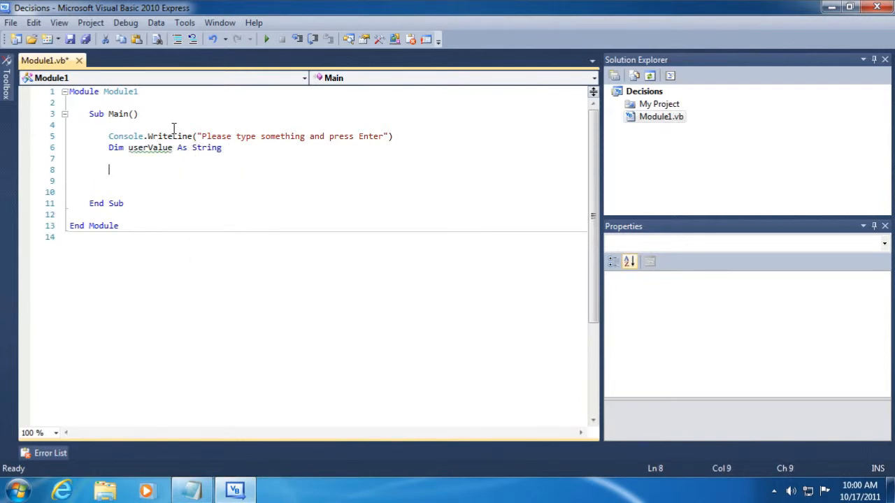
pyautogui.write('userValue = Console.')
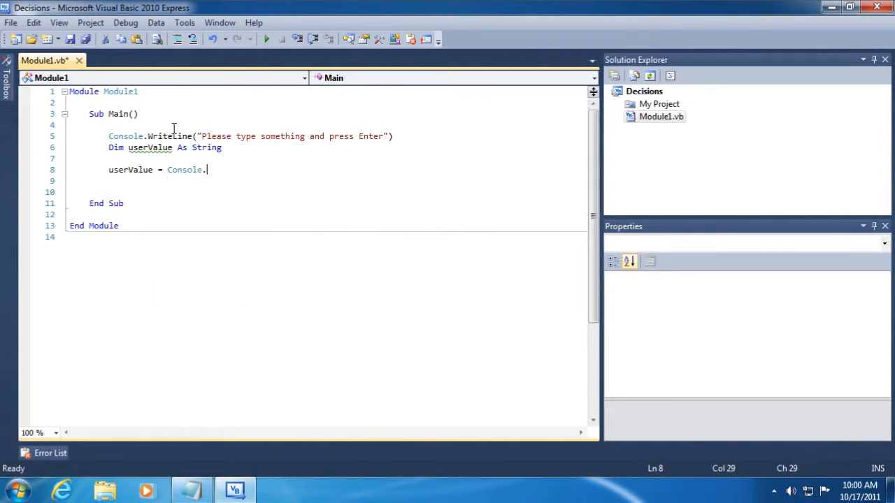
pyautogui.write('ReadLine()')
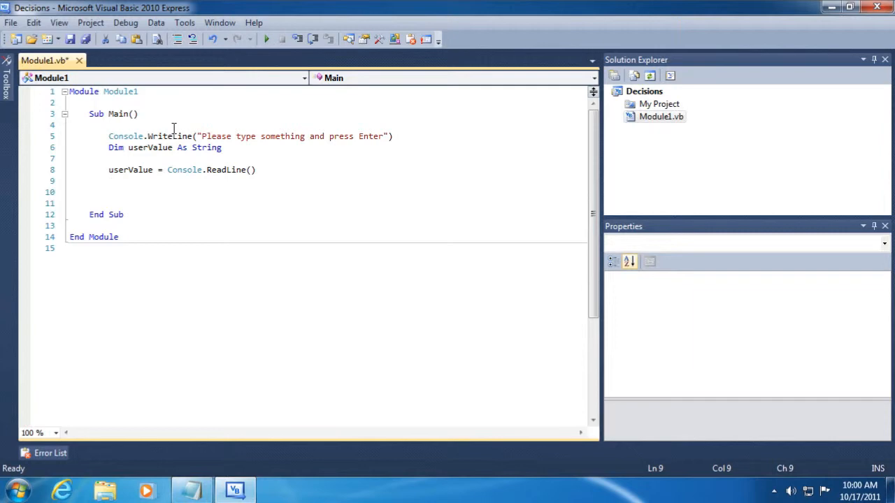
# - Echo the input with Console.WriteLine("You typed: " & userValue)
pyautogui.write('Conso')
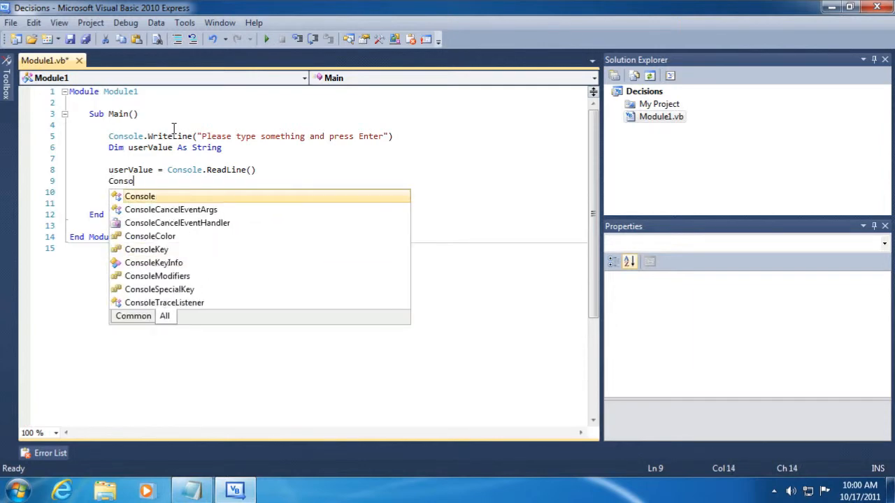
pyautogui.write('.Wri')
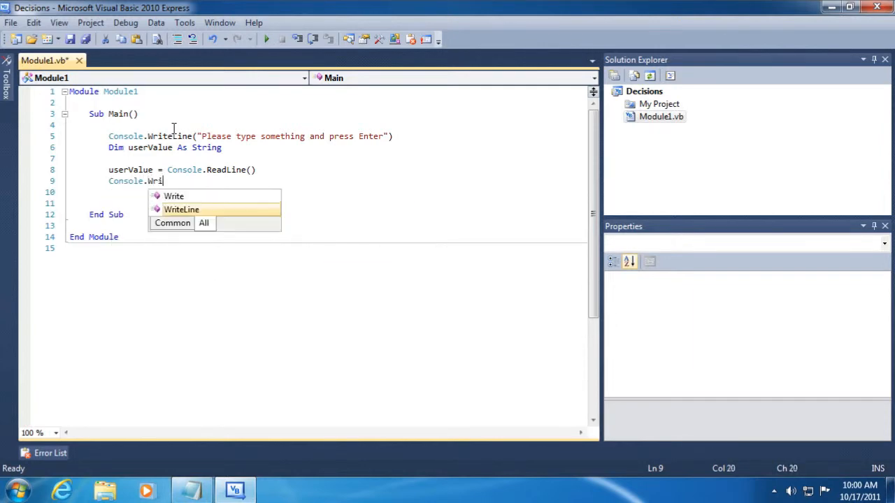
pyautogui.write('teLine("')
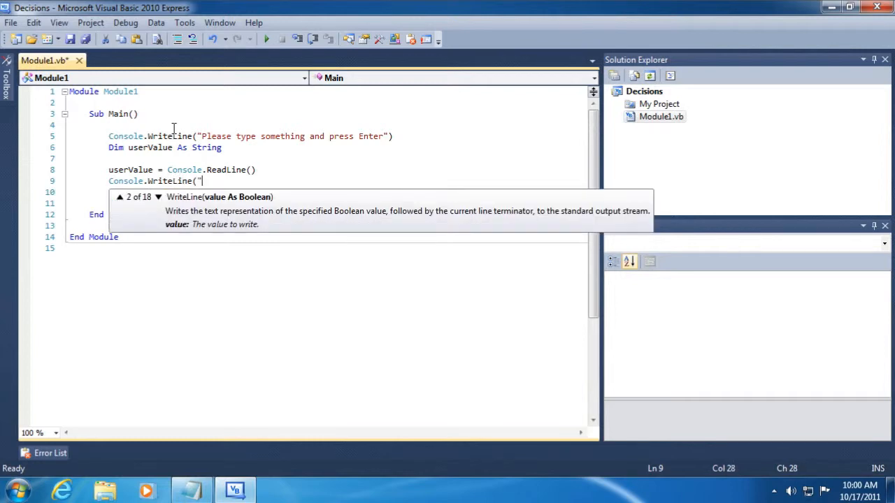
pyautogui.write('You typed:')
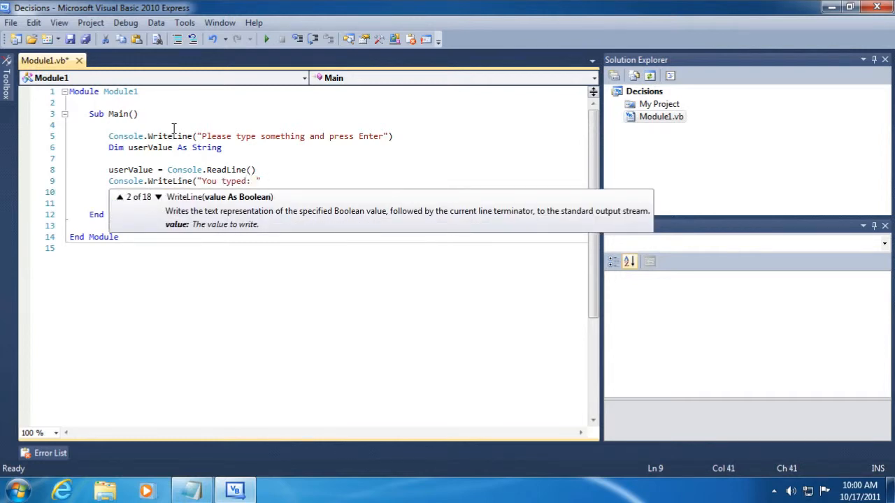
pyautogui.write('& userValue)')
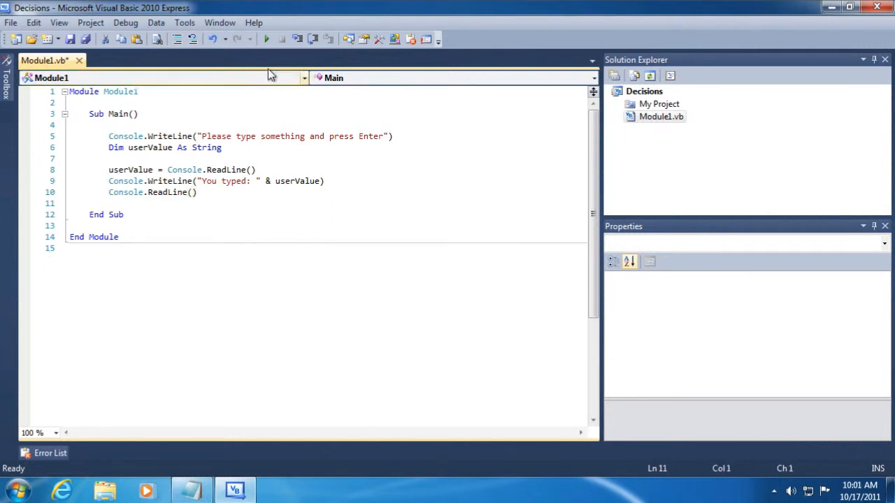
pyautogui.moveTo(267, 40)
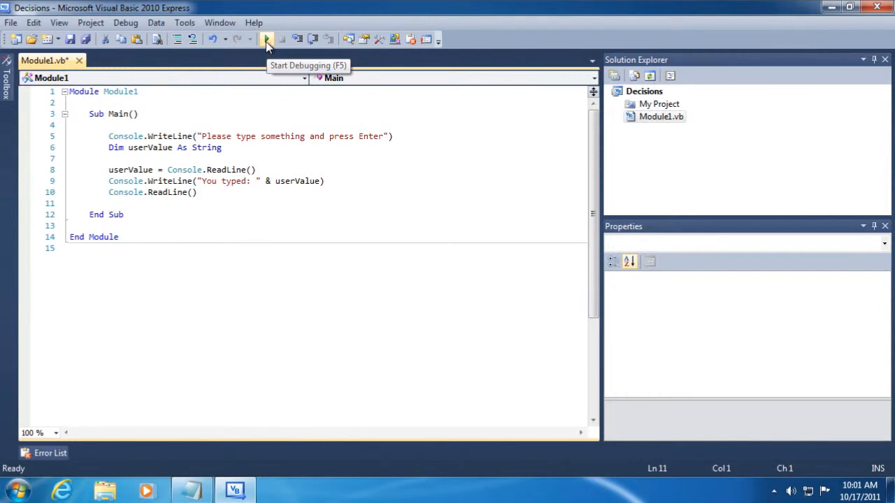
pyautogui.click(266, 39)
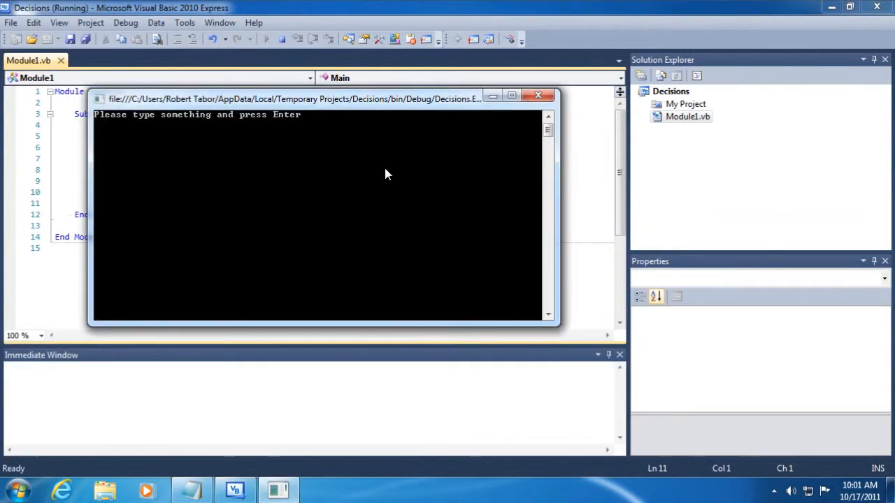
pyautogui.moveTo(365, 180)
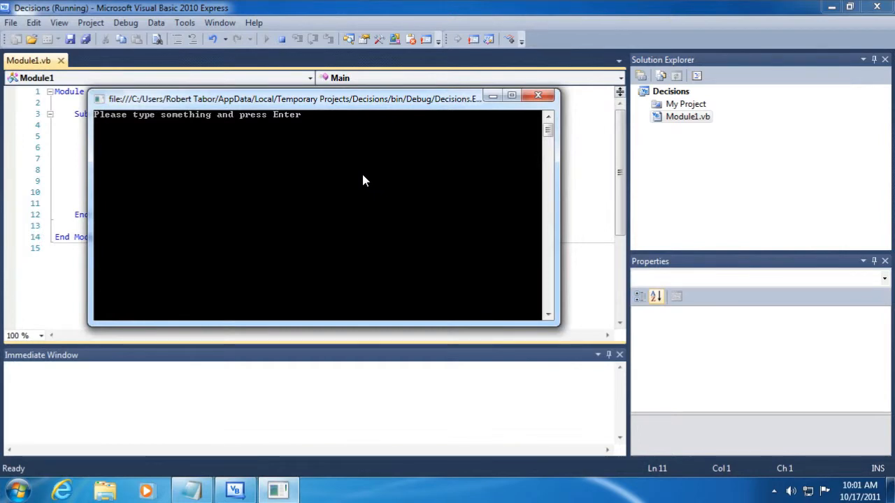
pyautogui.write('Bob')
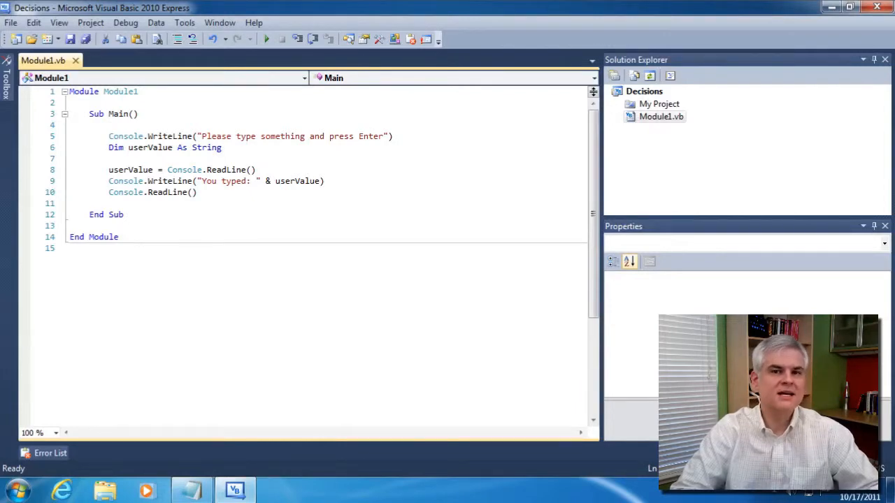
pyautogui.doubleClick(130, 170)
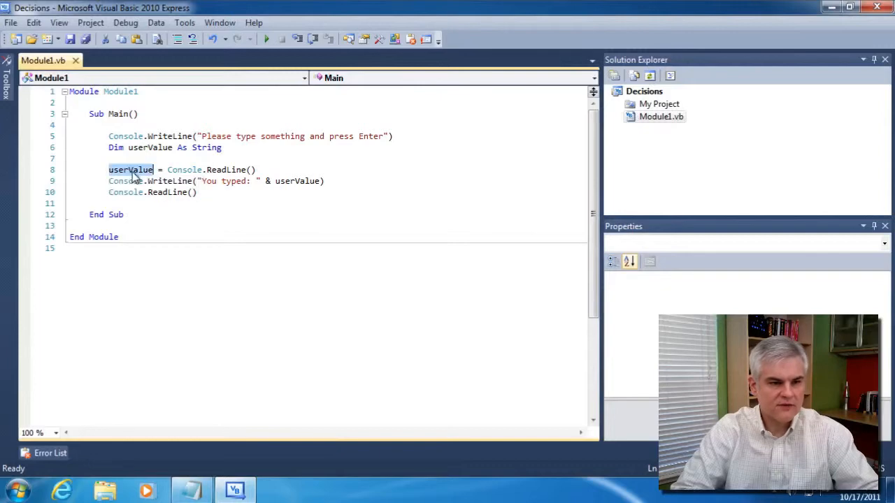
pyautogui.moveTo(288, 182)
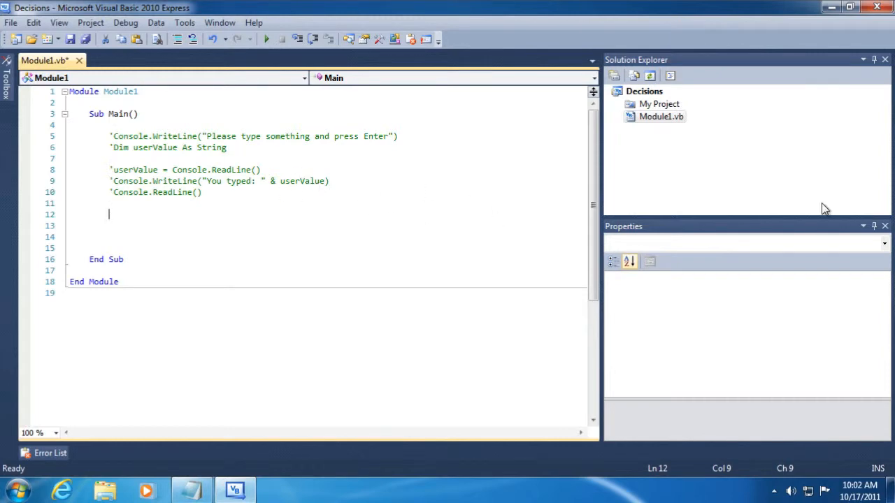
# - Write a Console.WriteLine prompt asking the user to pick door number 1, 2 or 3
pyautogui.write('Console.WriteLine(')
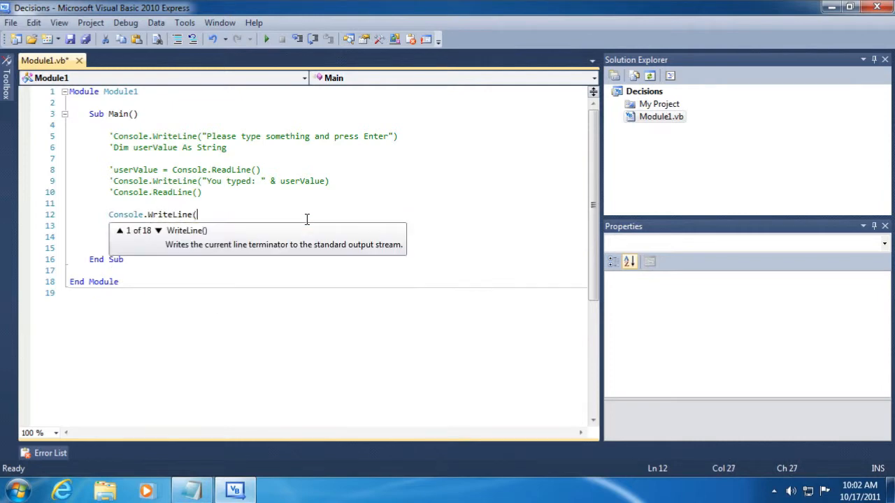
pyautogui.write('"Would you prefer what is behind door n')
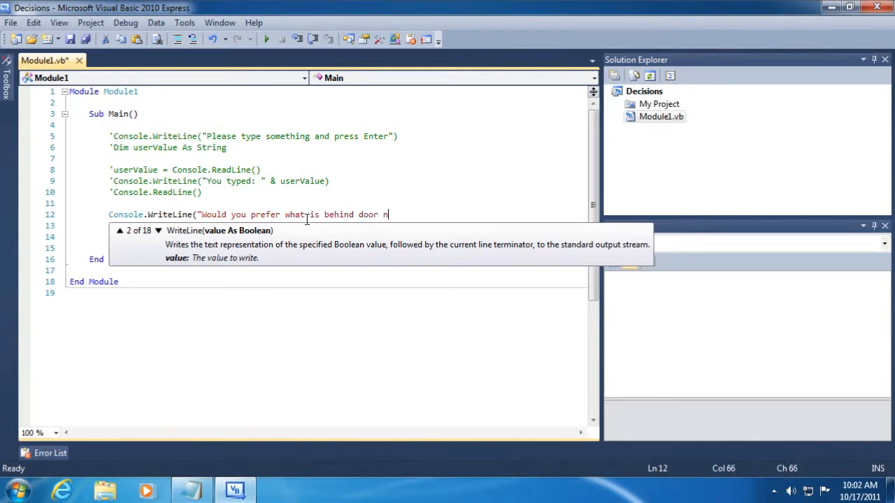
pyautogui.write('umber 1, 23')
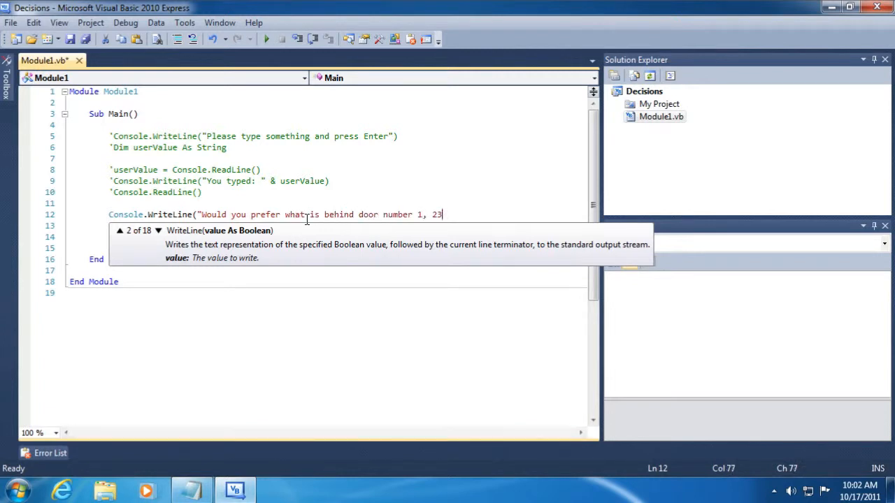
pyautogui.write('or 3')
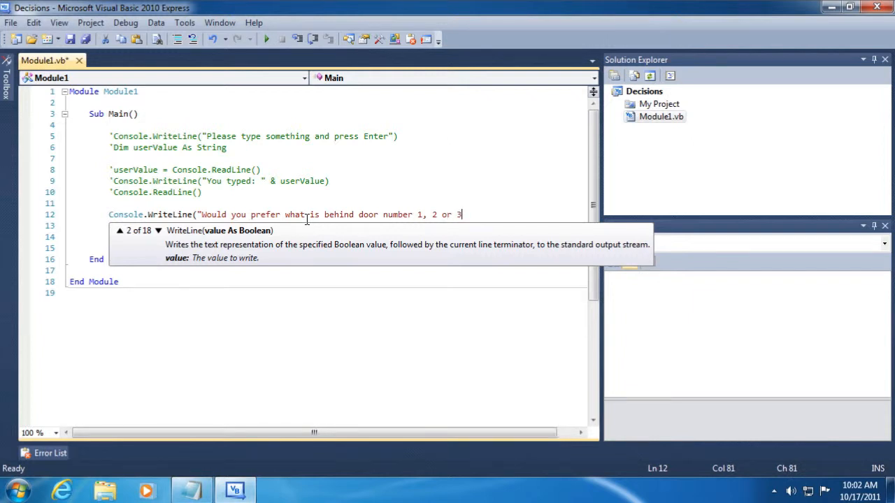
pyautogui.write('"?")')
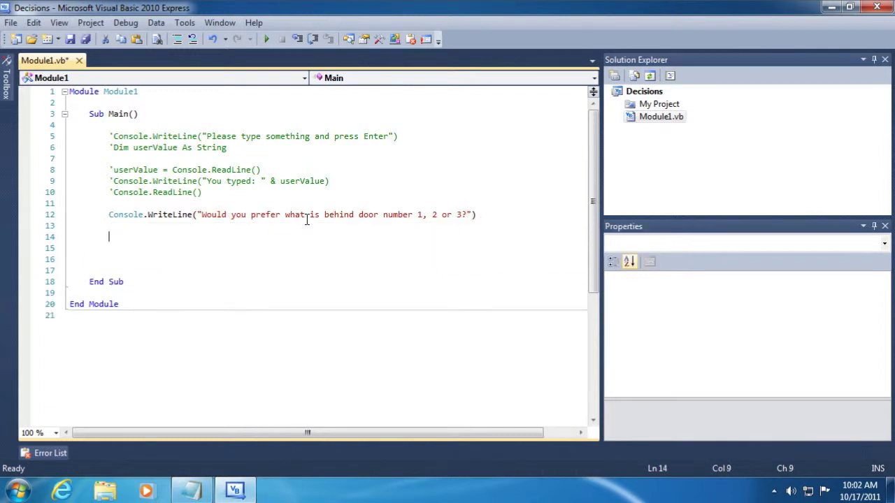
# - Declare userValue As String initialised from Console.ReadLine()
pyautogui.write('Dim userValue As String =')
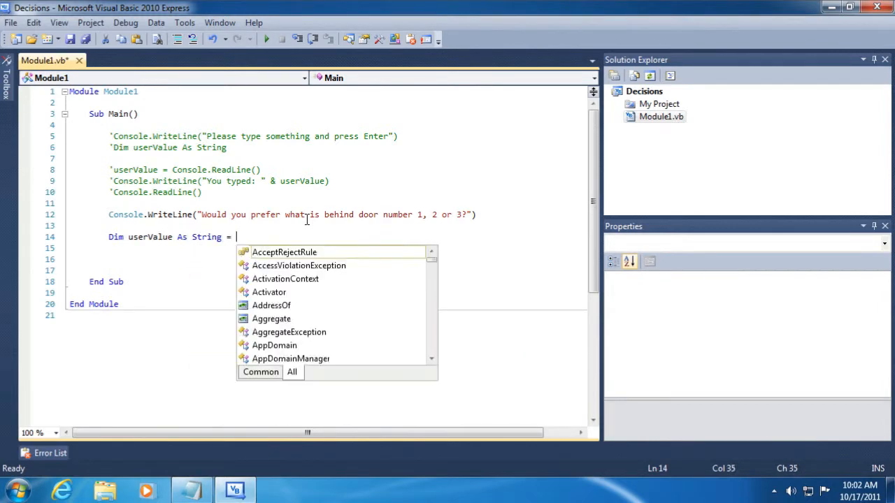
pyautogui.write('Console.ReadLine()')
pyautogui.click(326, 260)
pyautogui.write('If u')
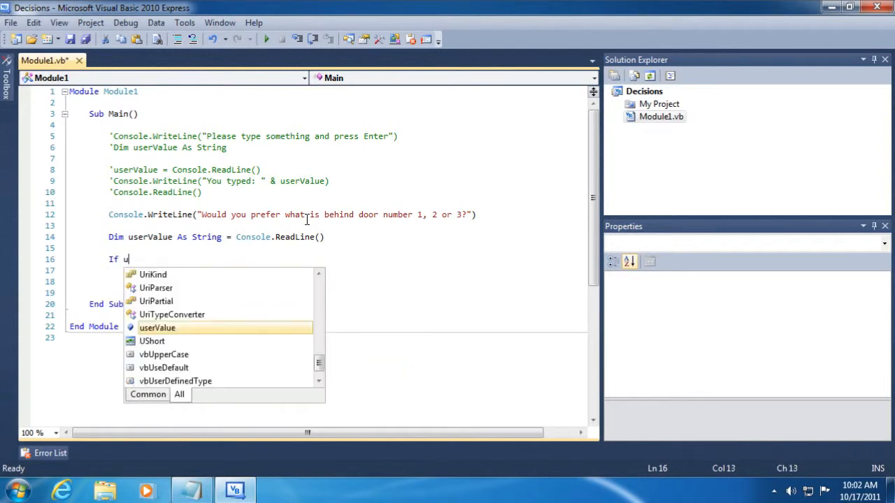
# - Add If userValue = "1" Then printing "You won a new car!" with a ReadLine, and run the program
pyautogui.write('serValue =')
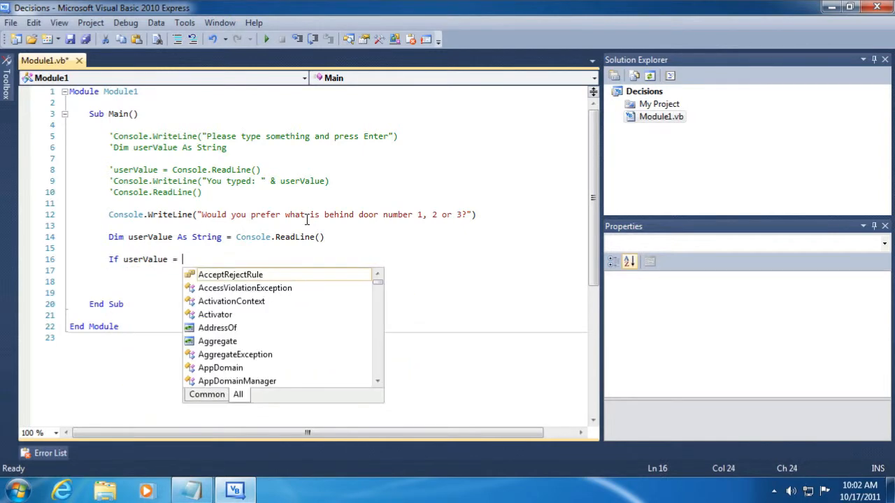
pyautogui.write('"1" Then')
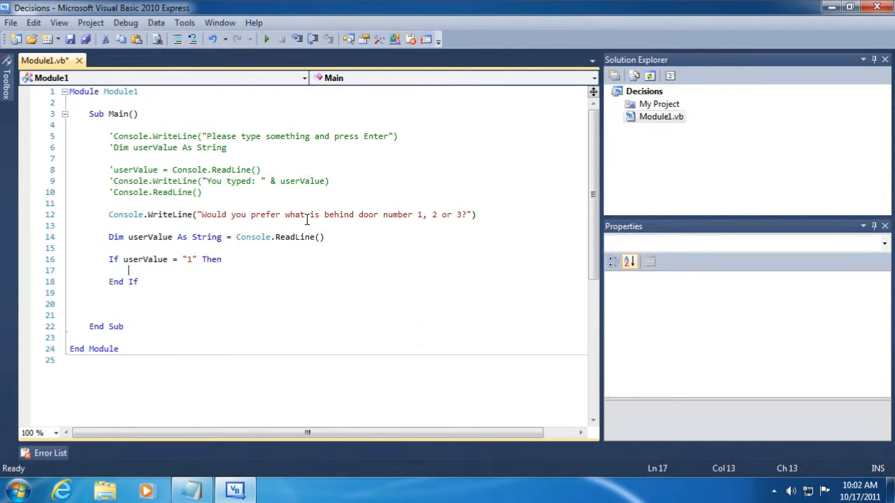
pyautogui.write('Console.WriteLine("You')
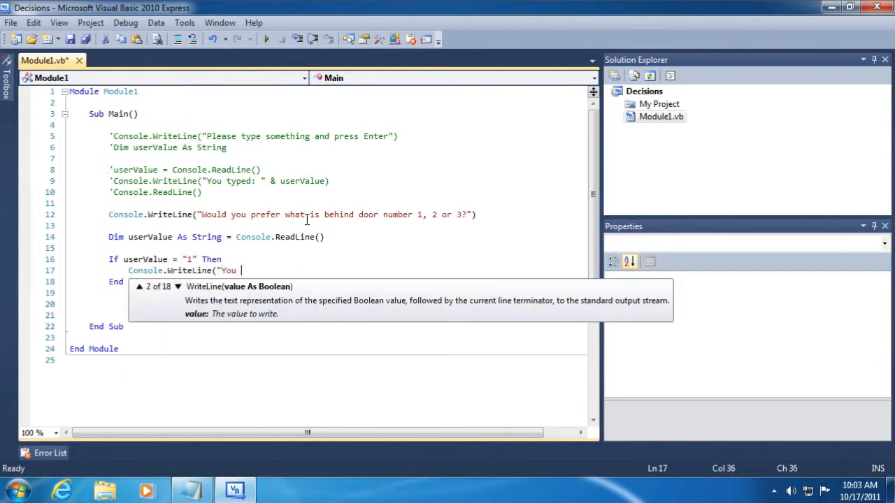
pyautogui.write('won a new car!"')
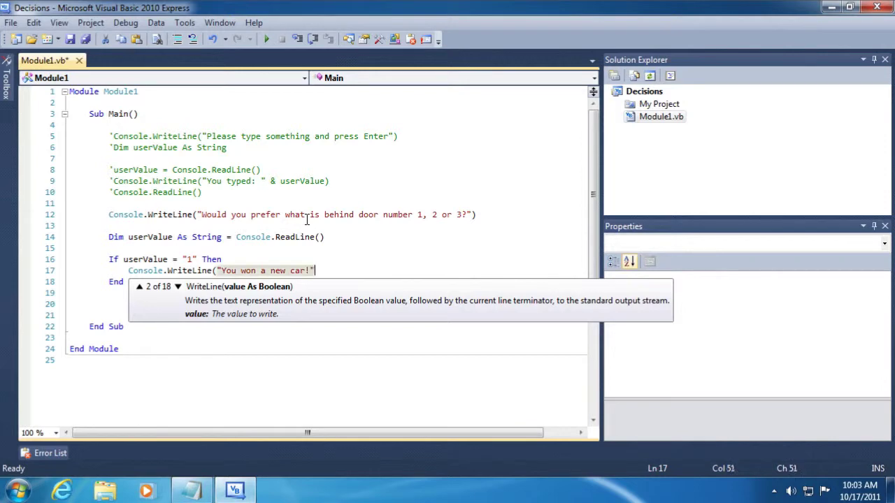
pyautogui.write('Console.RE')
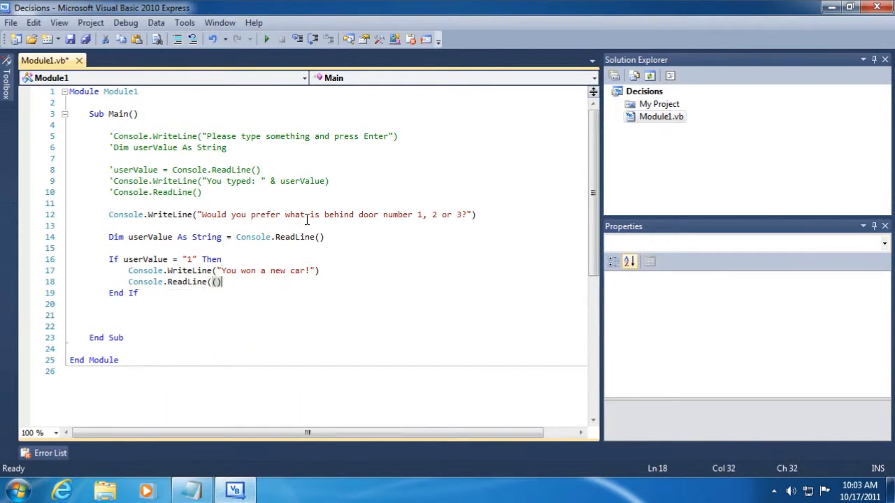
pyautogui.press('BackSpace')
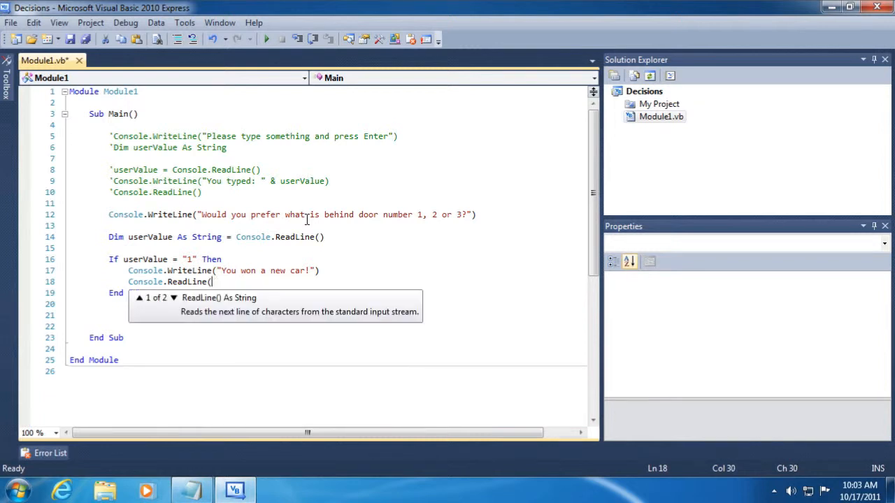
pyautogui.write(')')
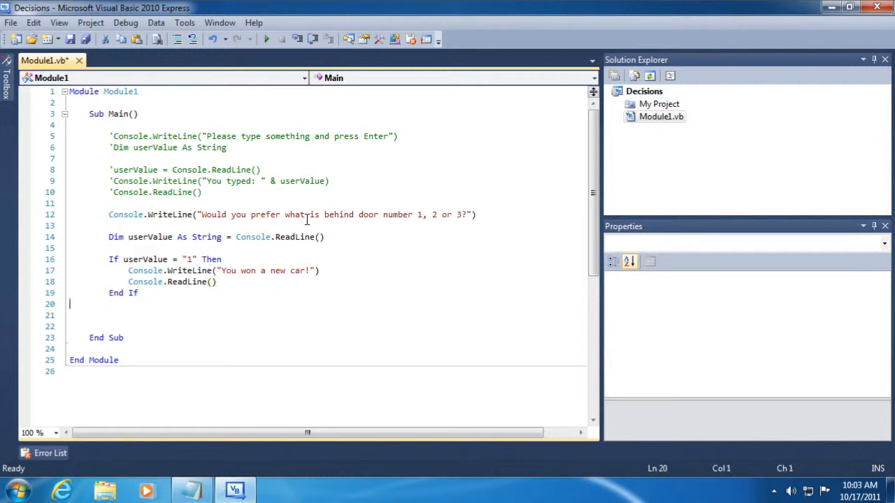
pyautogui.click(267, 39)
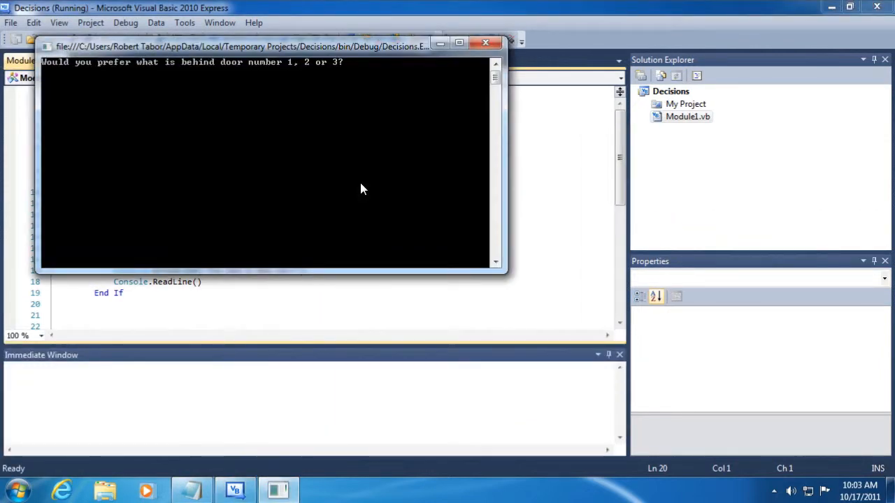
pyautogui.write('1')
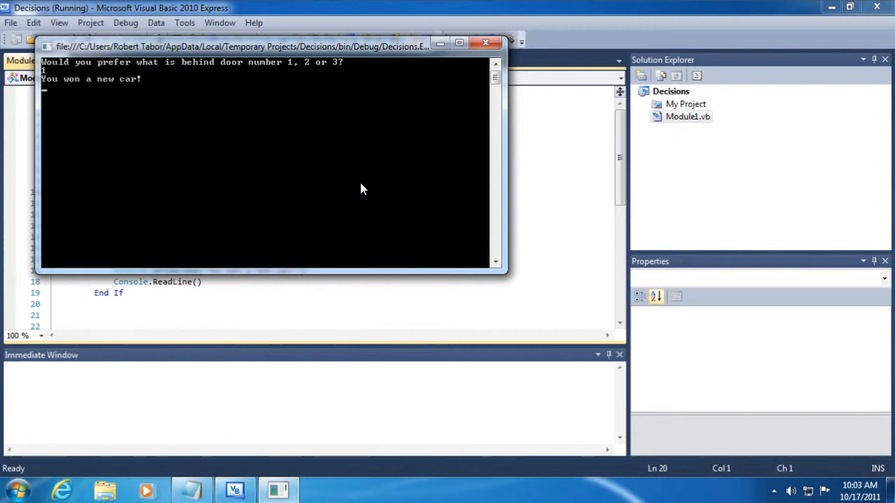
pyautogui.moveTo(361, 183)
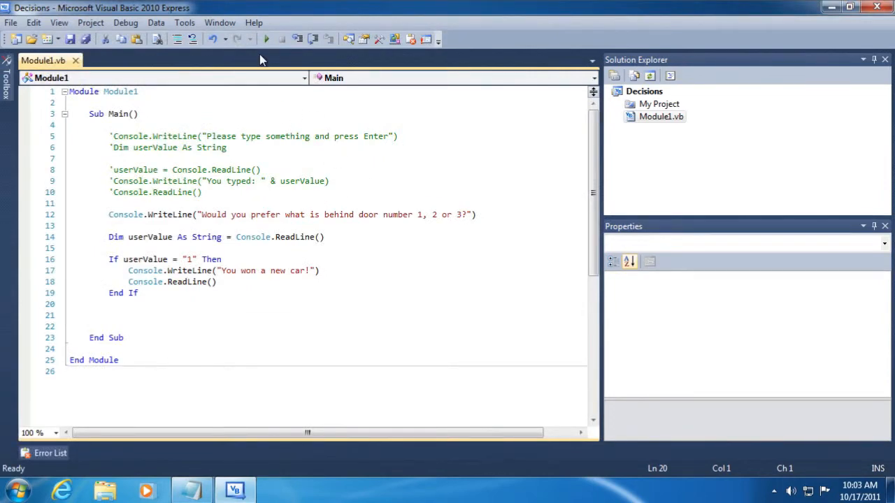
pyautogui.click(272, 39)
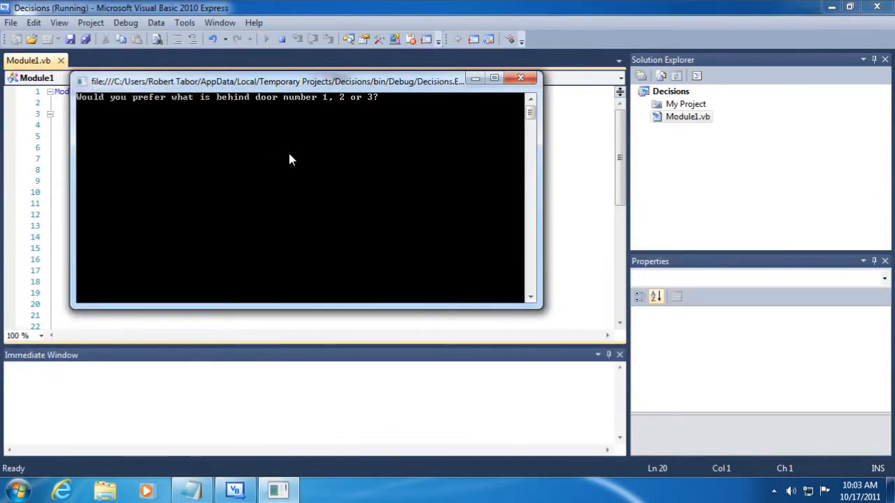
pyautogui.write('2')
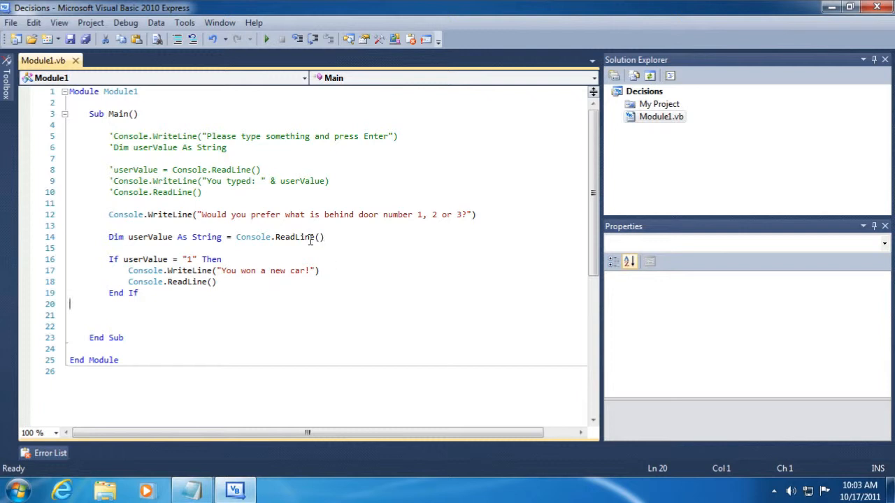
pyautogui.moveTo(292, 238)
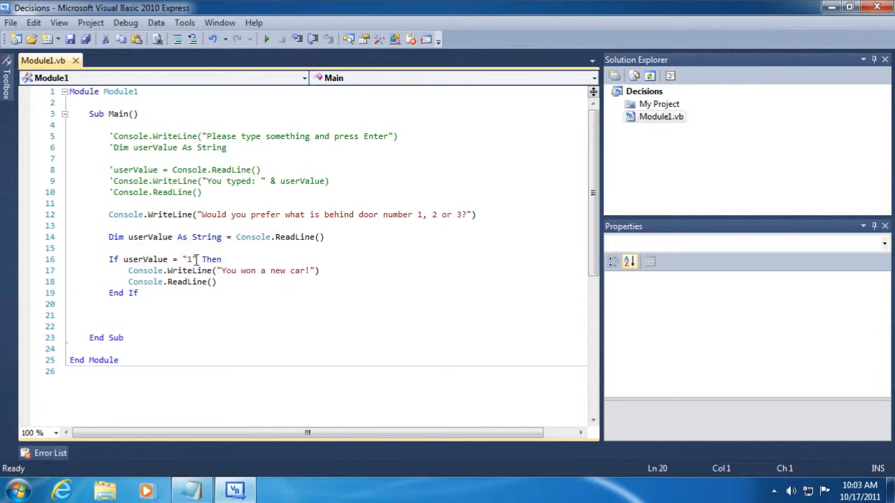
pyautogui.moveTo(288, 238)
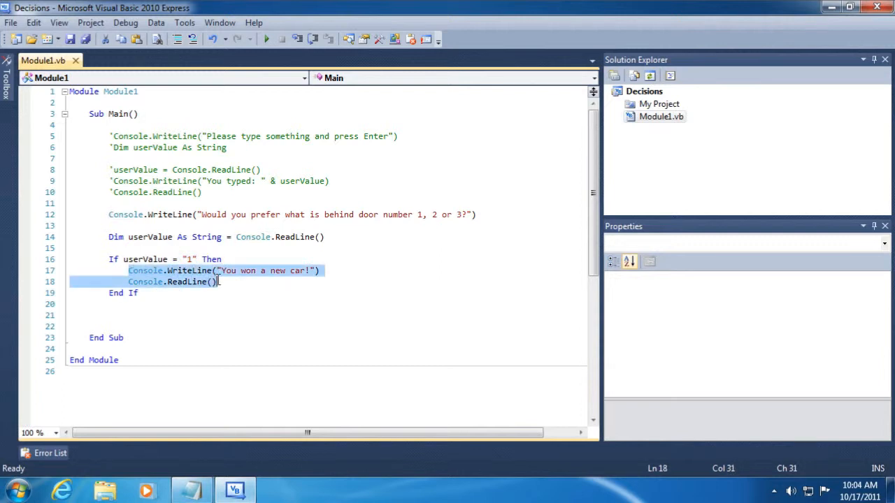
pyautogui.click(131, 258)
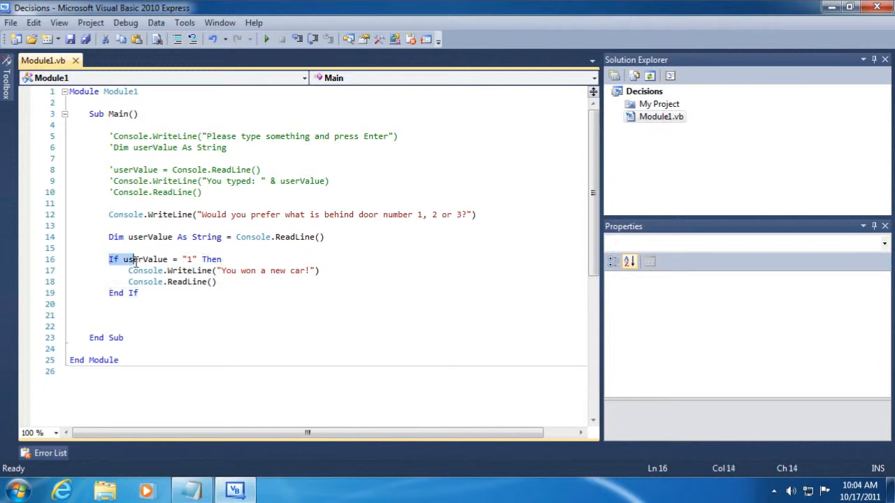
pyautogui.moveTo(109, 259); pyautogui.dragTo(140, 293)
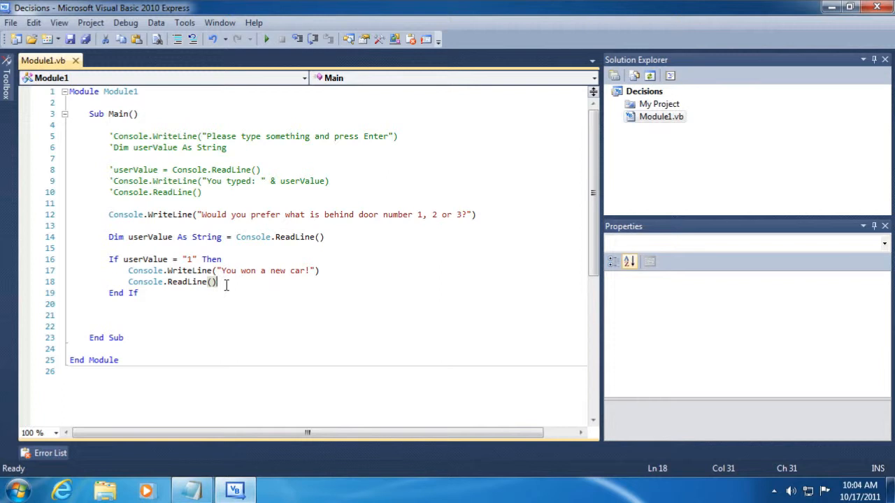
# - Add an ElseIf userValue = "2" branch printing "You won a new boat!" then waiting on ReadLine
pyautogui.write('elseif')
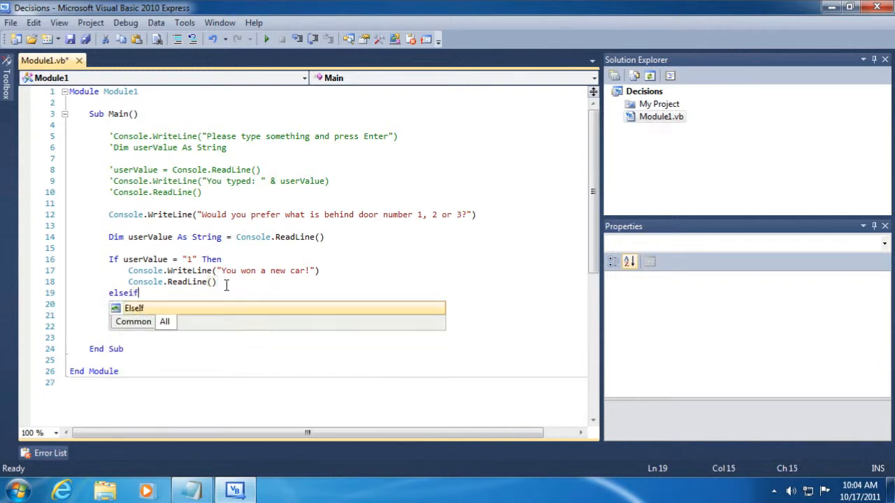
pyautogui.write('uis')
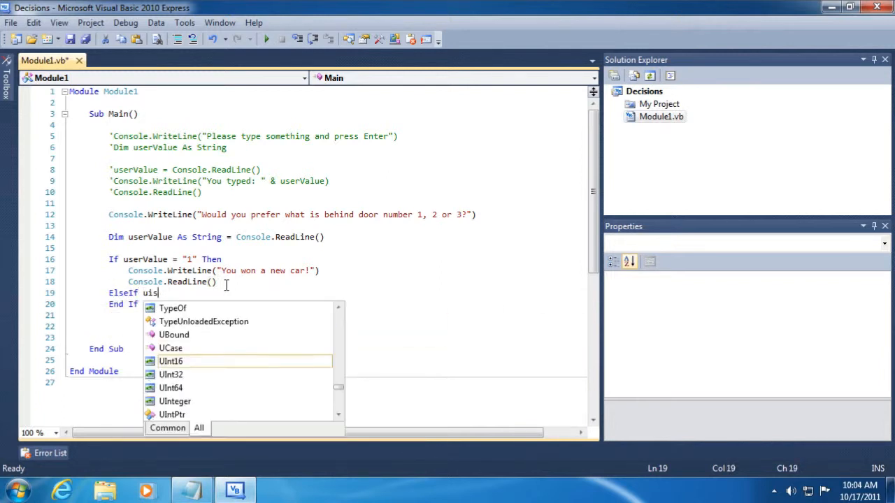
pyautogui.write('serValue =')
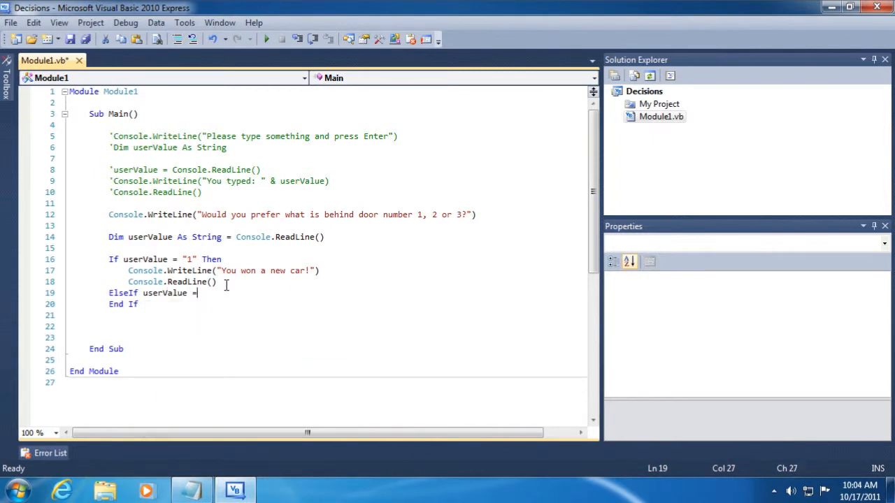
pyautogui.write('"2" Then')
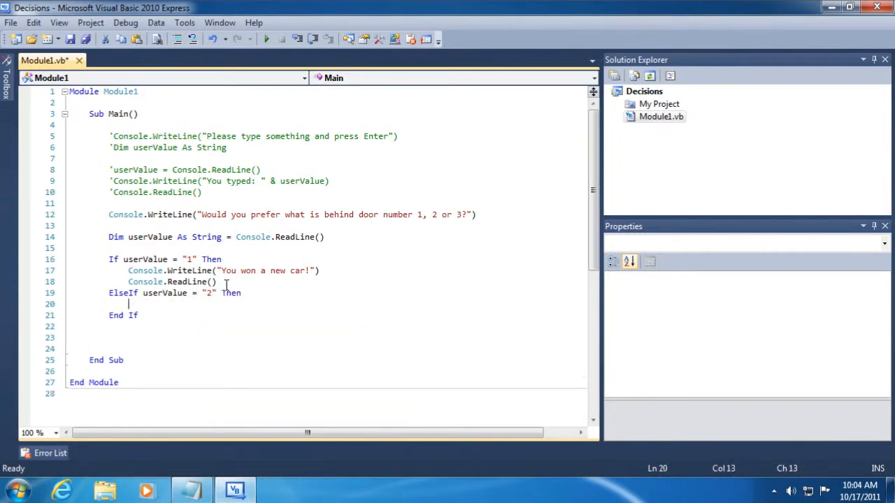
pyautogui.write('Console.WriteLine("You won a')
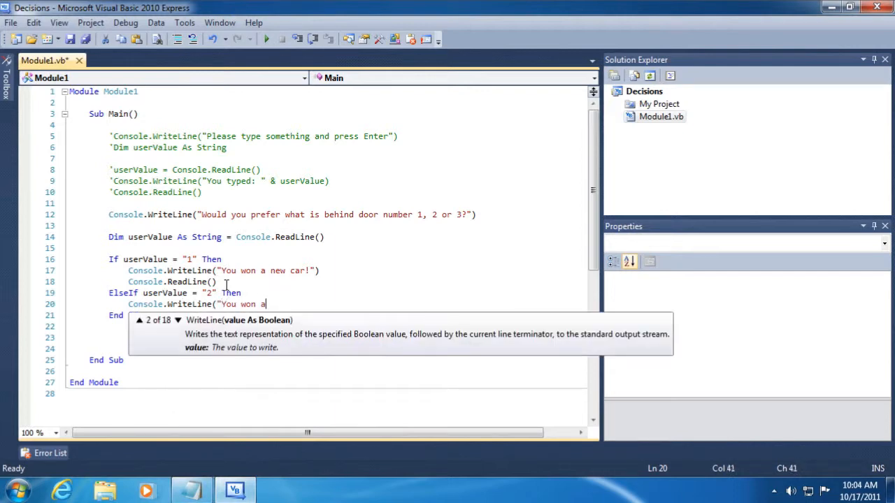
pyautogui.write('new cat!')
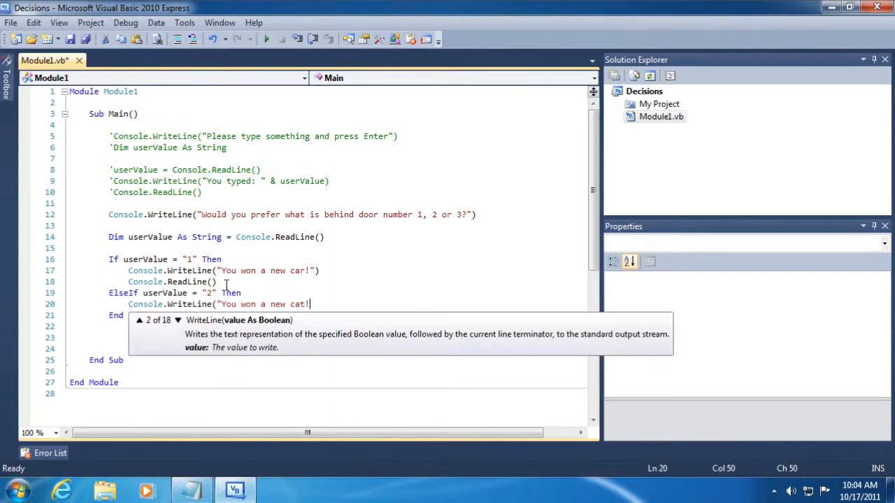
pyautogui.press('Backspace')
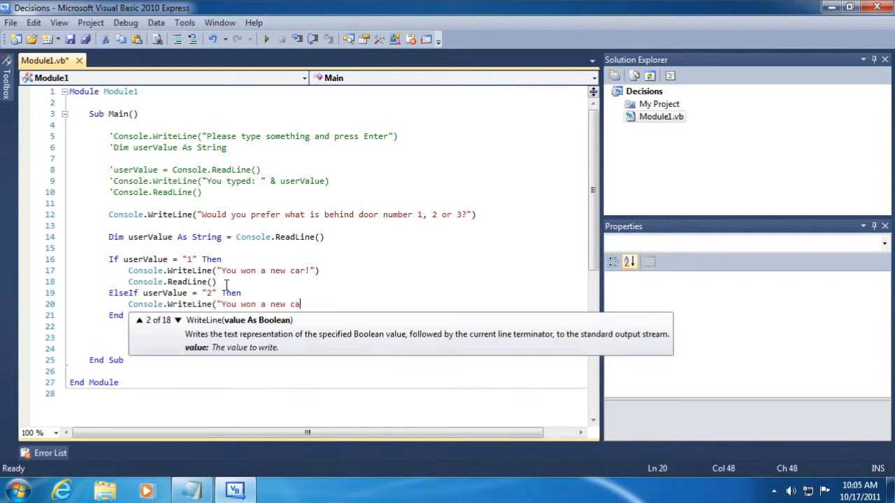
pyautogui.write('boat')
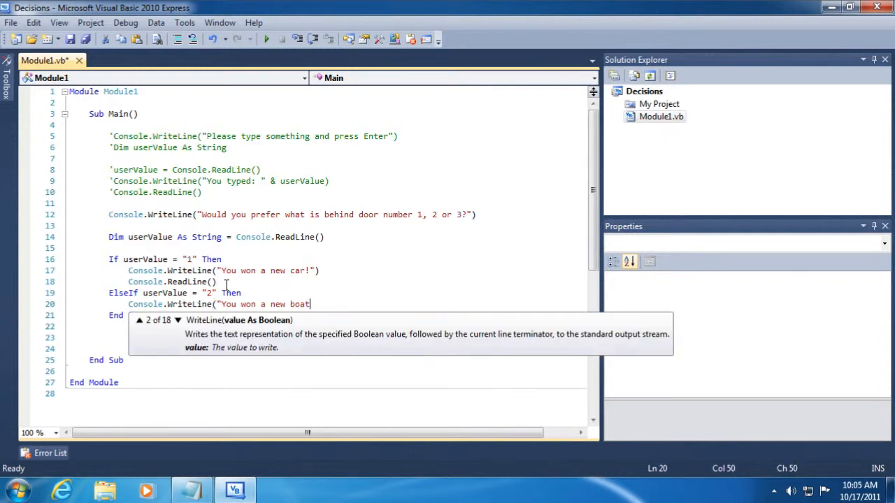
pyautogui.write('!")')
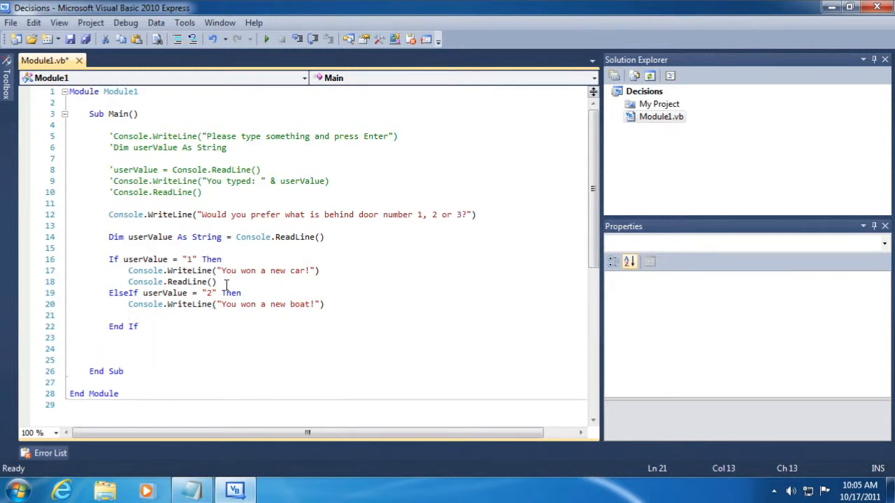
pyautogui.write('Console.ReadL')
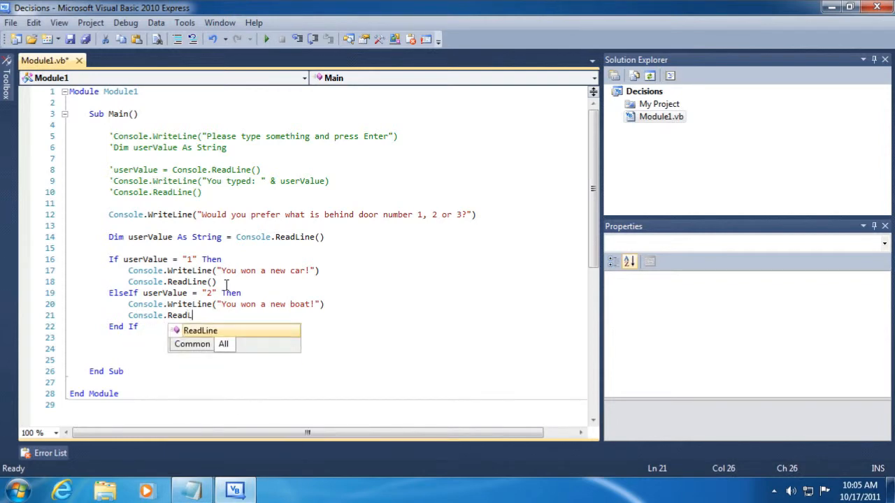
# - Add an ElseIf userValue = "3" branch printing "You won a cat!" then waiting on ReadLine
pyautogui.write('ElseIf userValue')
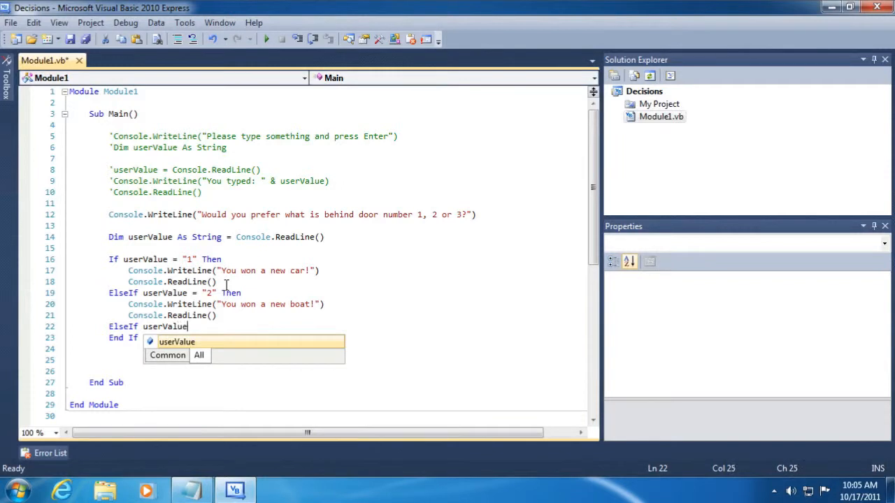
pyautogui.write('= "3" then')
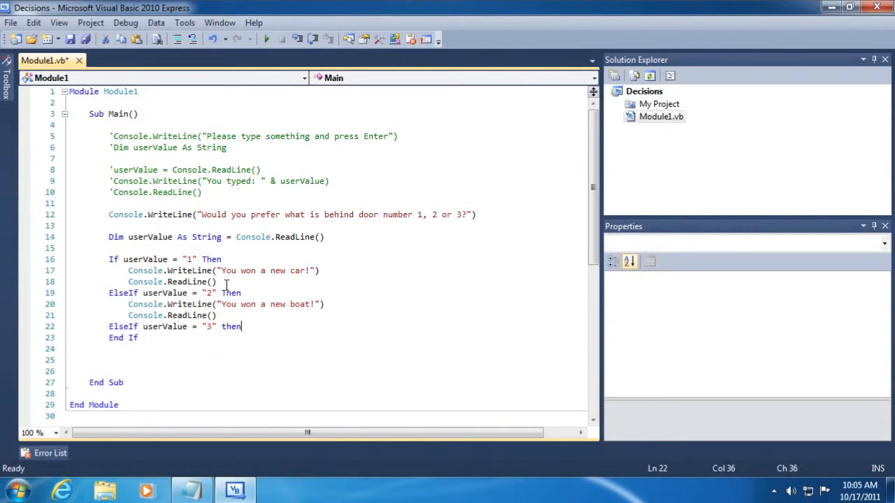
pyautogui.write('Console.Write')
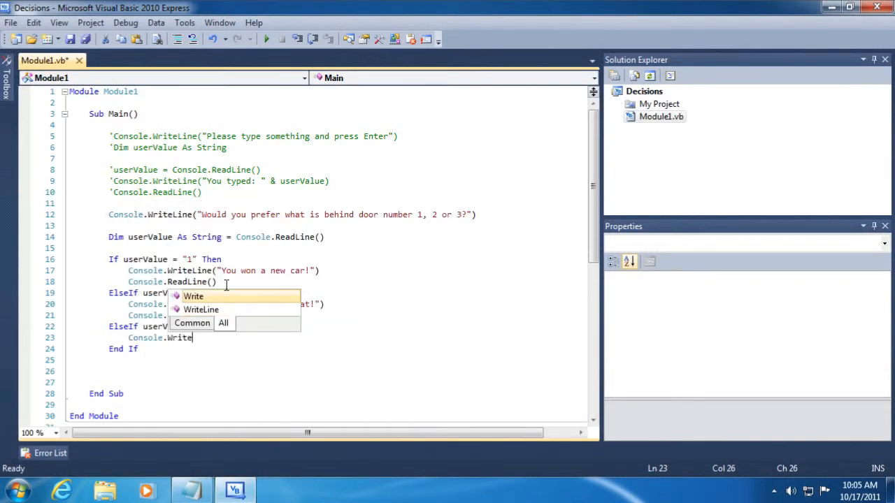
pyautogui.write('Line("You')
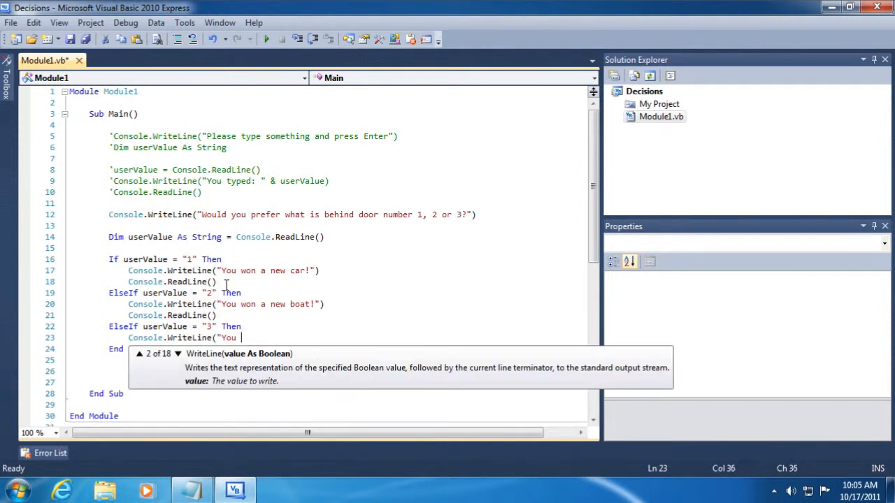
pyautogui.write('won a cat!")')
pyautogui.write('Console.WriteLin')
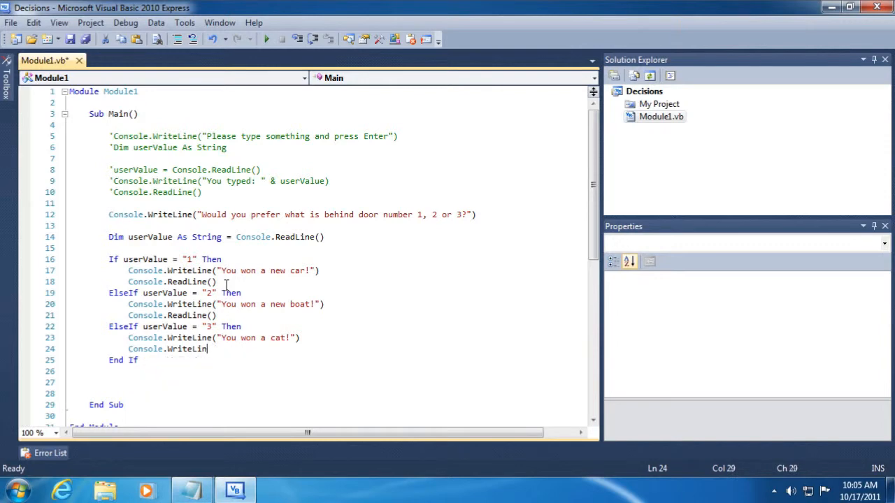
pyautogui.write('ReadL')
pyautogui.write('Console.WriteLine("Sorry,')
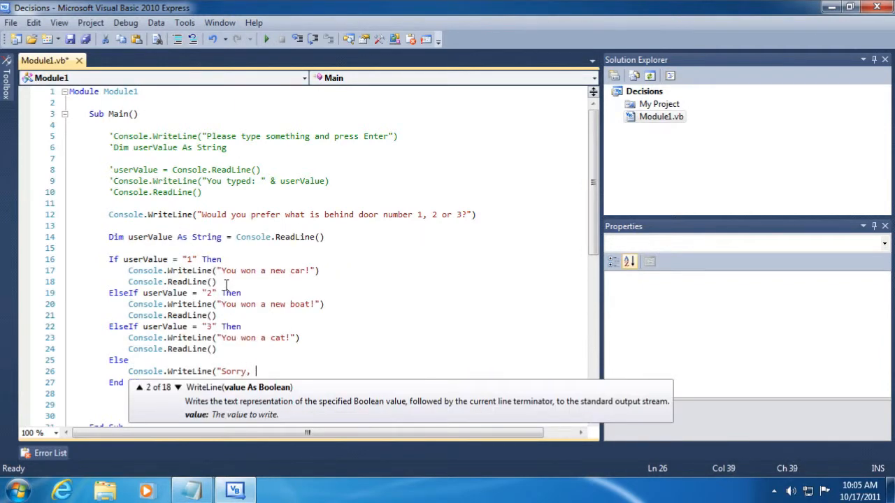
# - Add an Else branch printing "Sorry, we did not understand your response. You lose!" with a ReadLine
pyautogui.write('we did not under')
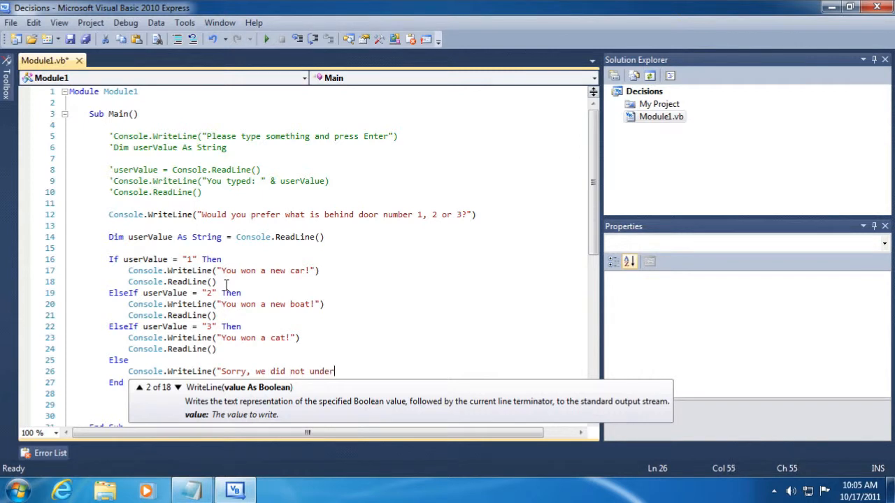
pyautogui.write('stand your response')
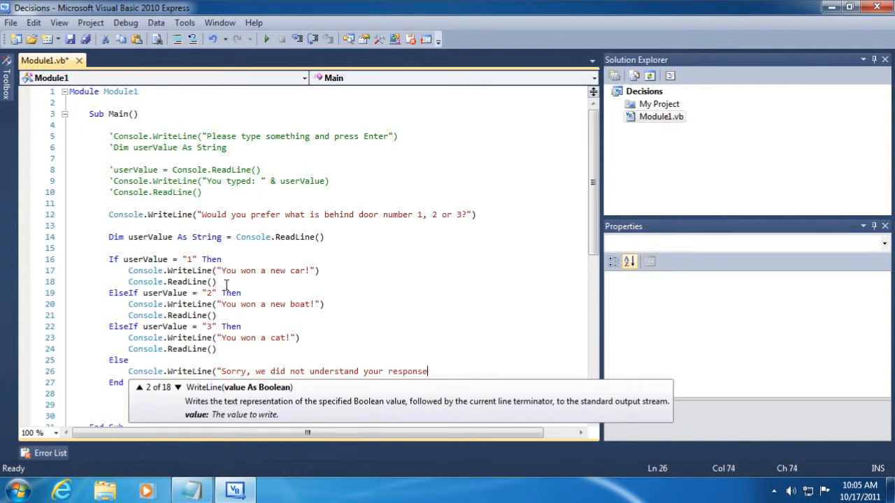
pyautogui.write('You lose!")')
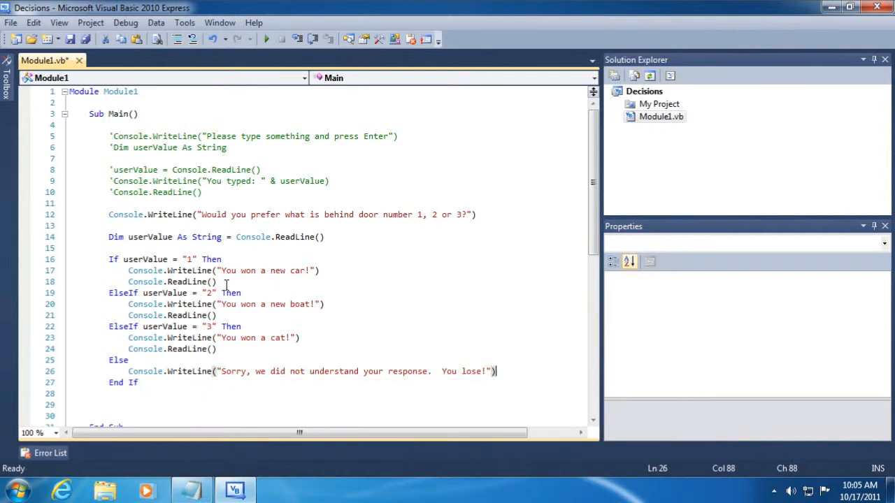
pyautogui.write('Console.ReadLine()')
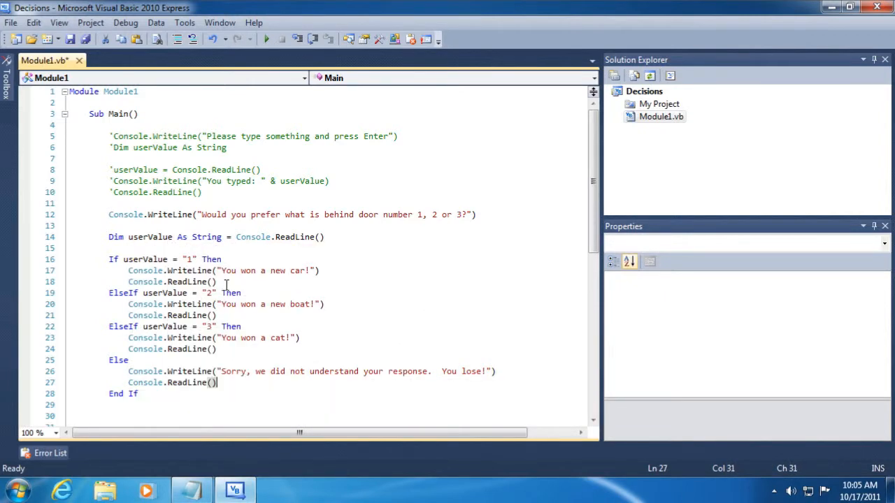
# - Save the project, keeping the name and solution name as Decisions
pyautogui.scroll(-3)
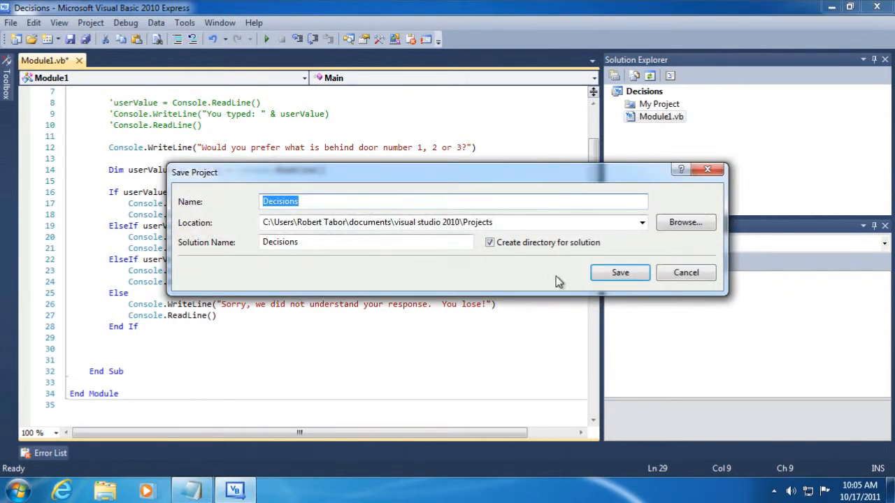
pyautogui.moveTo(669, 288)
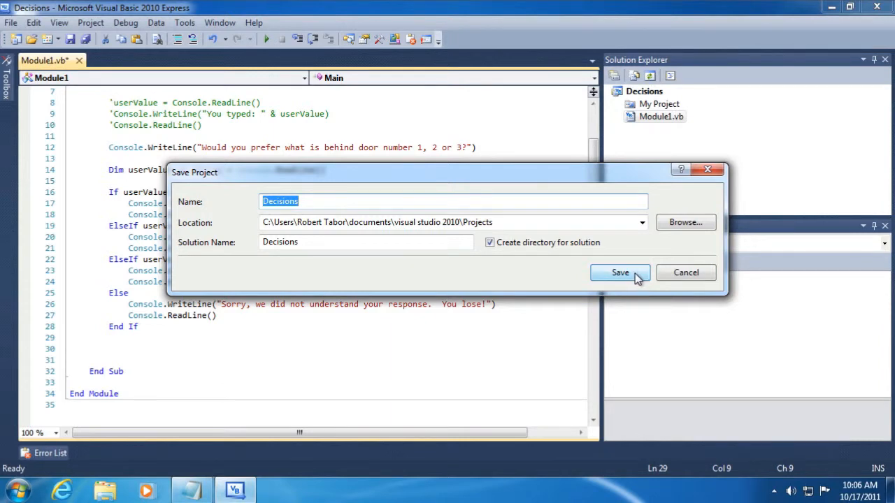
pyautogui.click(621, 272)
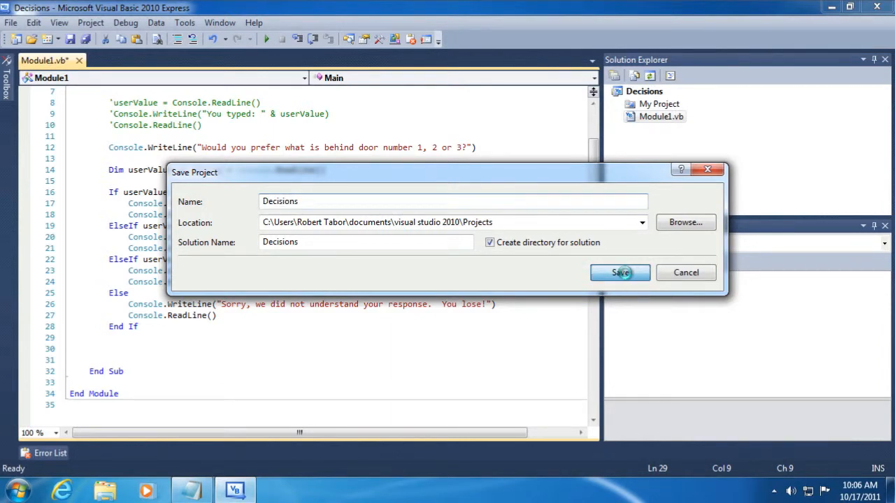
pyautogui.click(619, 273)
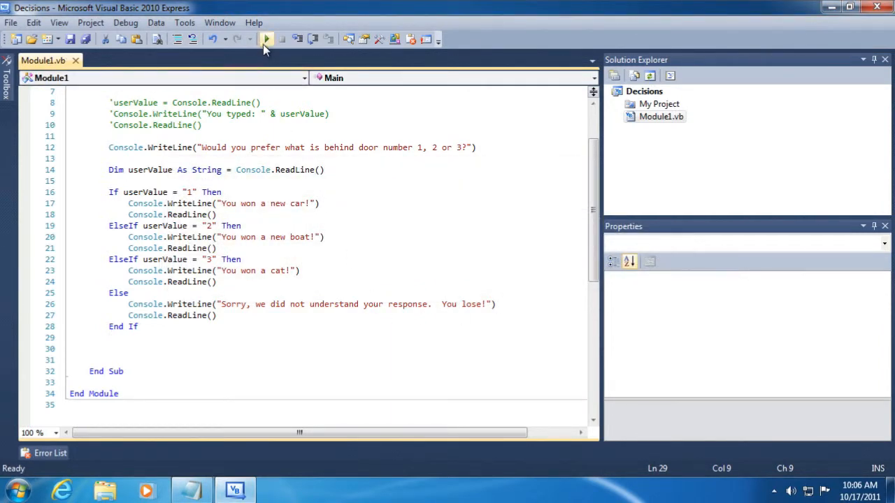
# - Run Decisions and answer 2 to get the "You won a new boat!" message
pyautogui.click(268, 40)
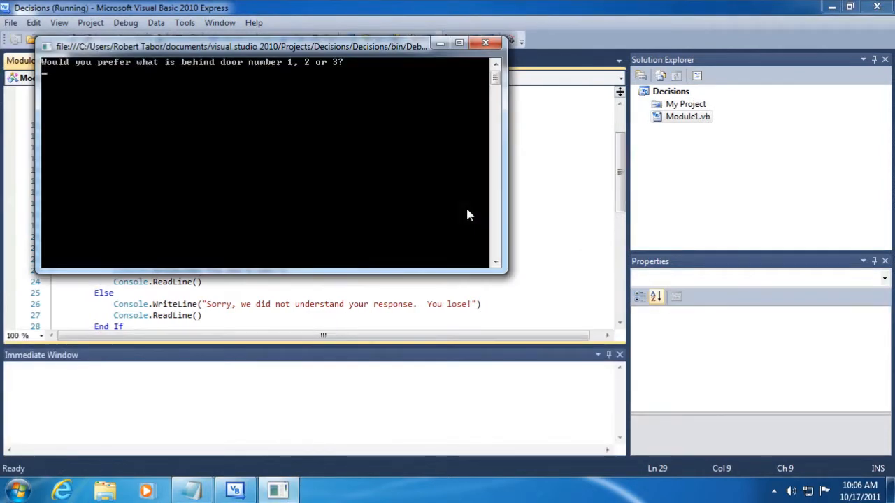
pyautogui.moveTo(456, 218)
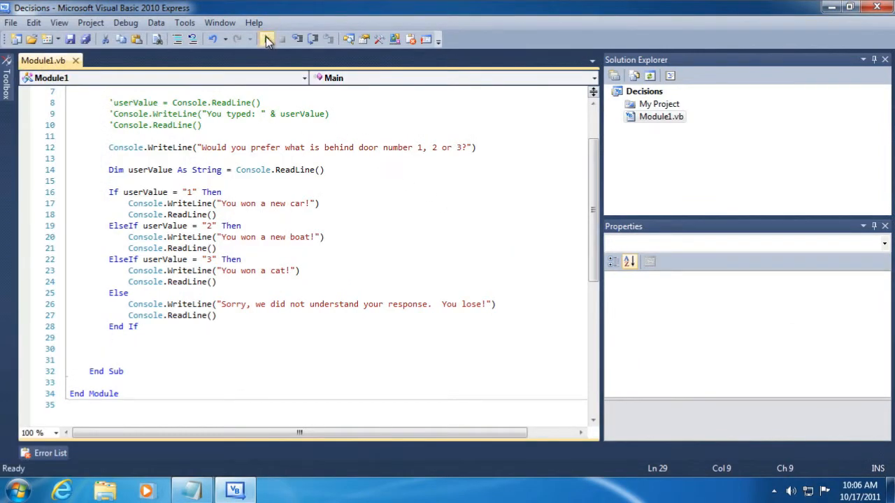
pyautogui.click(268, 39)
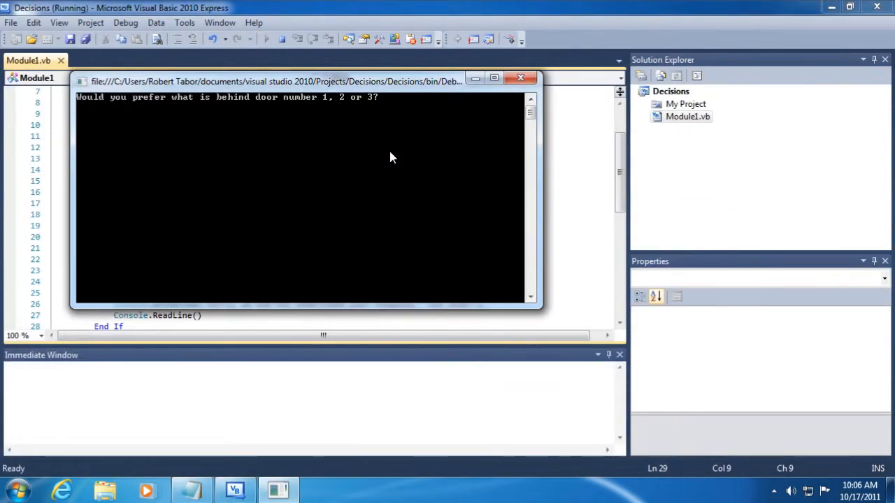
pyautogui.write('2')
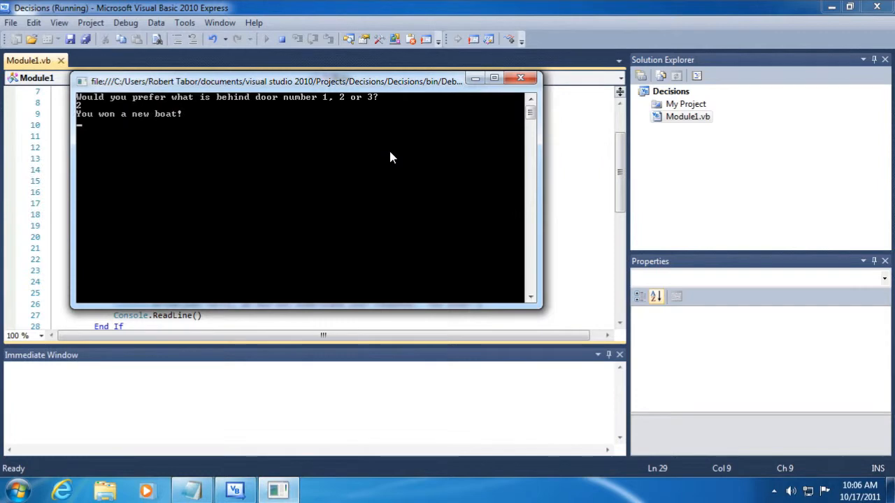
pyautogui.click(520, 76)
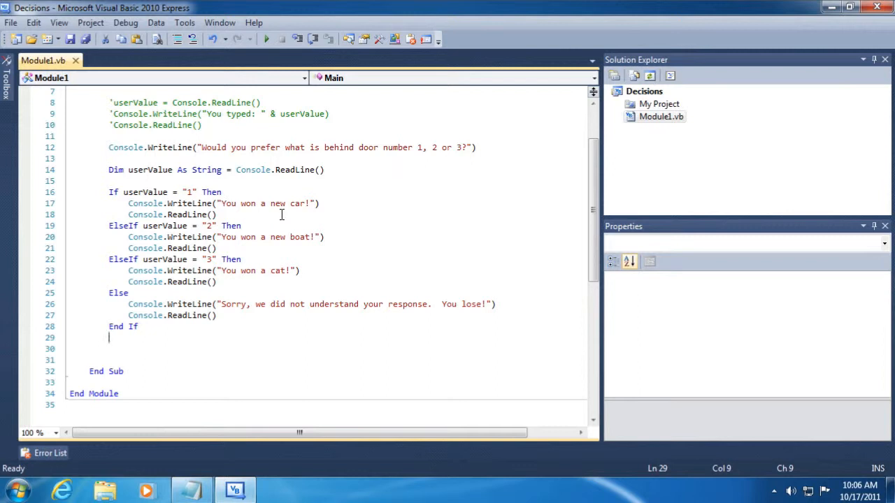
pyautogui.moveTo(87, 227)
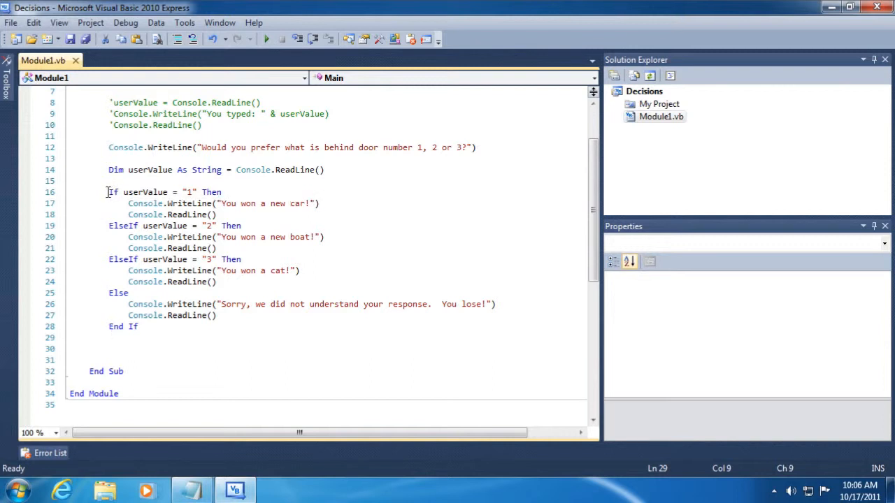
pyautogui.doubleClick(113, 192)
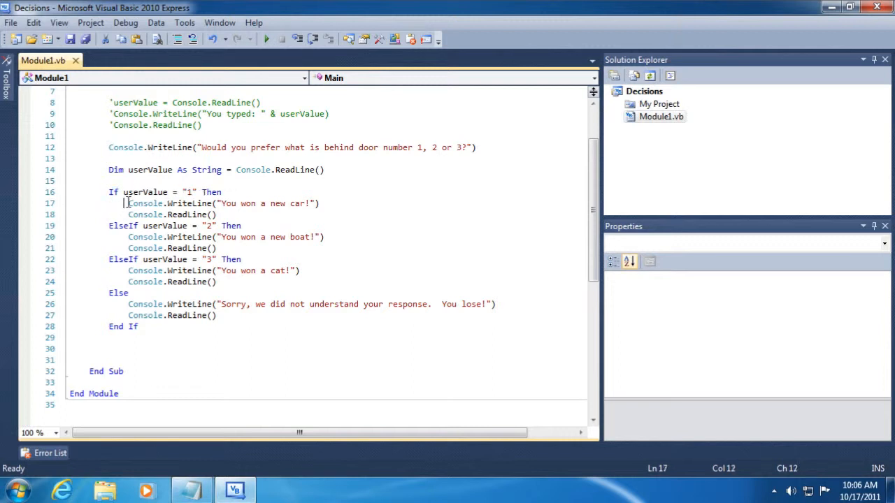
pyautogui.moveTo(129, 204); pyautogui.dragTo(109, 215)
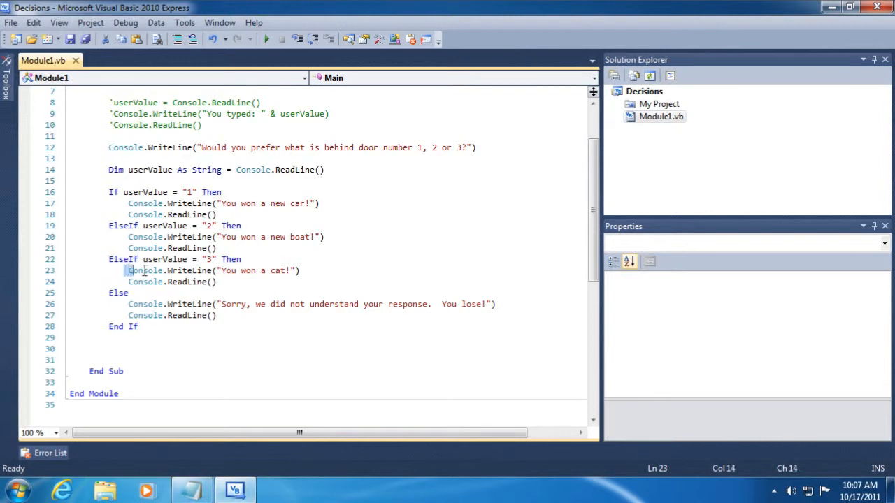
pyautogui.moveTo(129, 271); pyautogui.dragTo(217, 283)
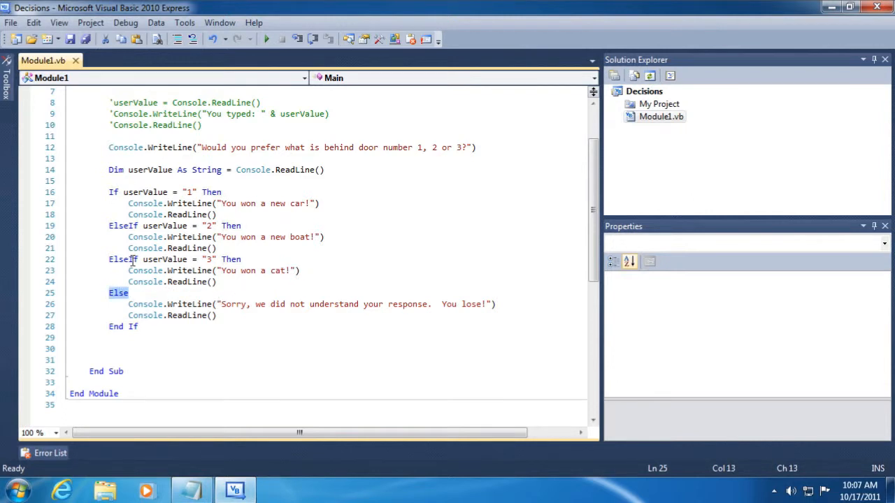
pyautogui.click(128, 305)
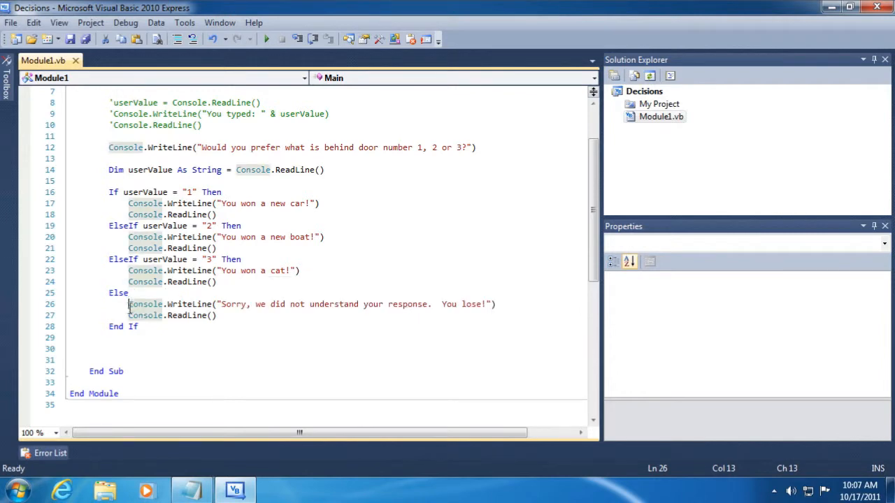
pyautogui.moveTo(129, 305); pyautogui.dragTo(217, 316)
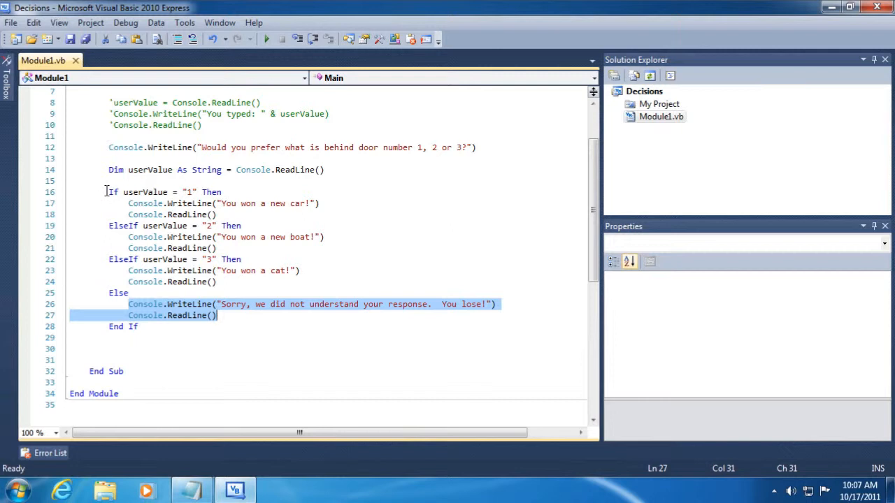
pyautogui.moveTo(145, 333)
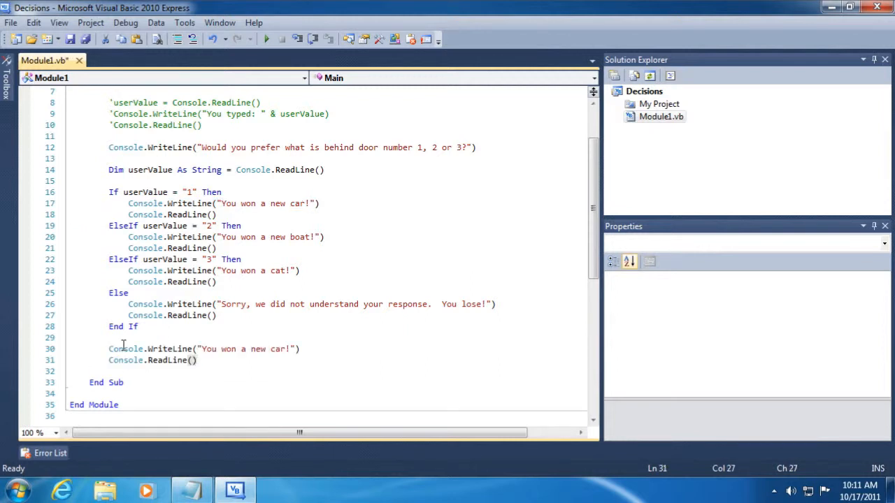
# - Declare Dim message = "" above the If block
pyautogui.moveTo(199, 349); pyautogui.dragTo(288, 350)
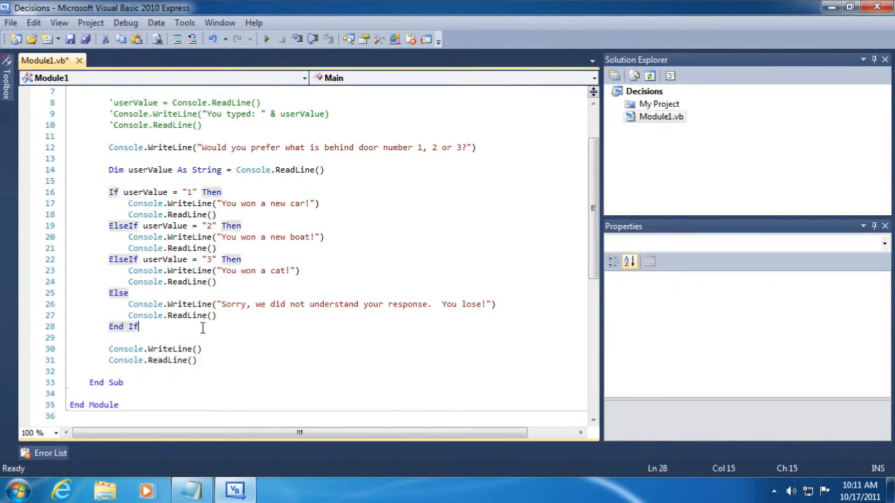
pyautogui.press('Enter')
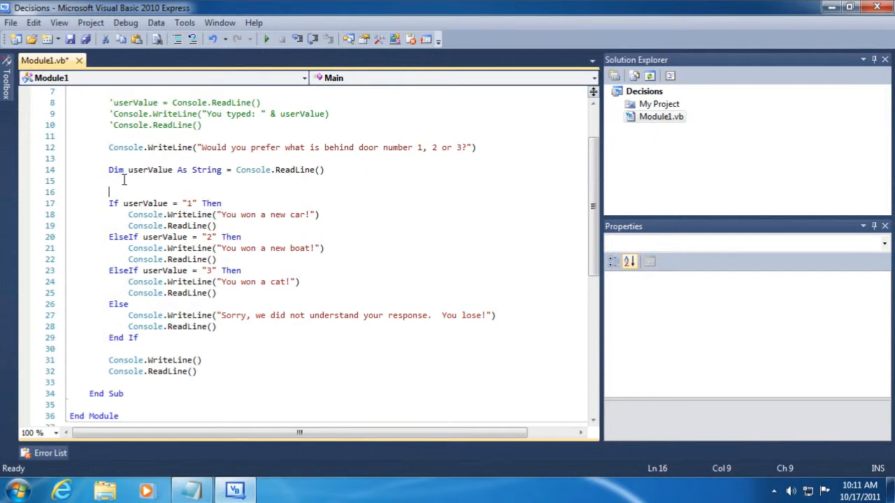
pyautogui.write('Dim')
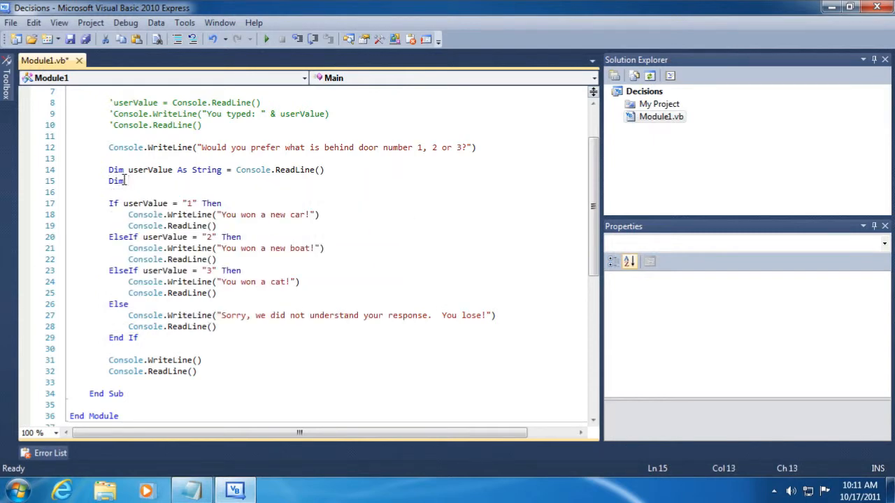
pyautogui.write('message = "')
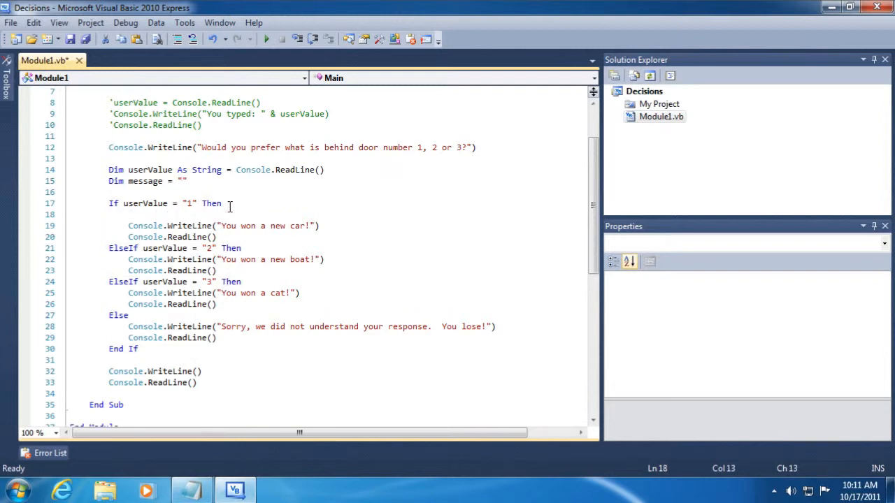
pyautogui.write('message = ""')
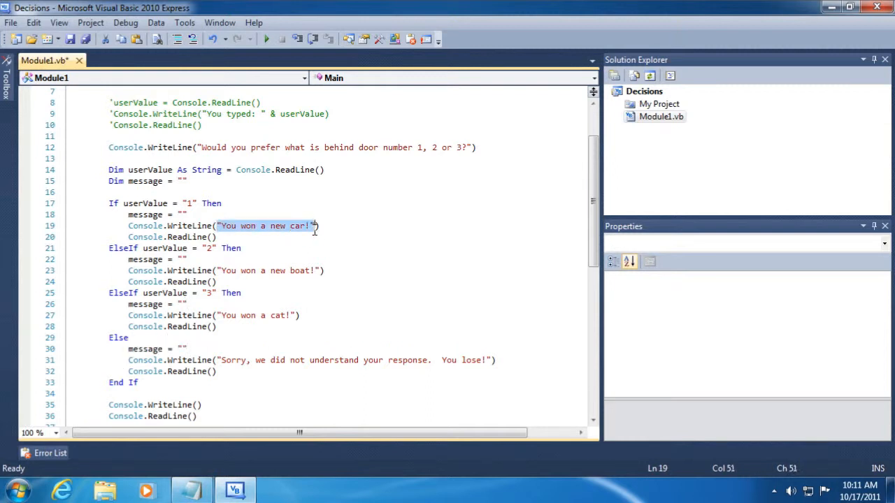
pyautogui.moveTo(314, 235)
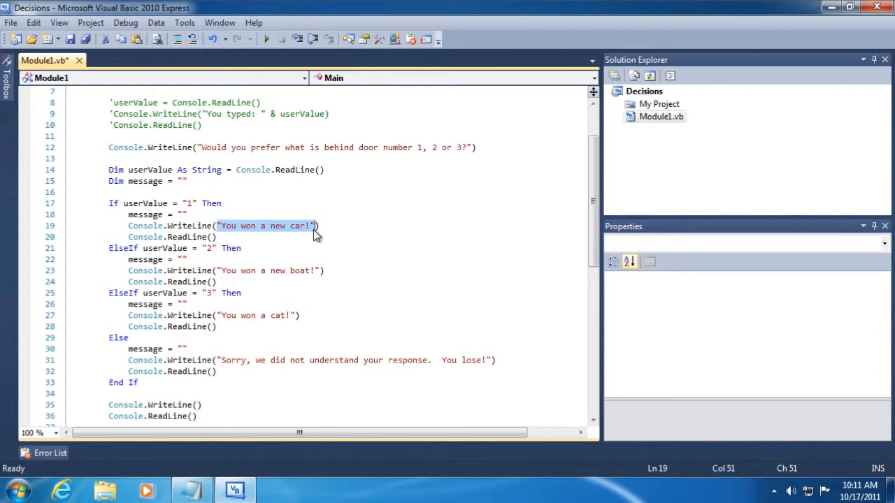
# - Move the car, boat, cat and lose texts into message = "…" assignments in each branch
pyautogui.press('Delete')
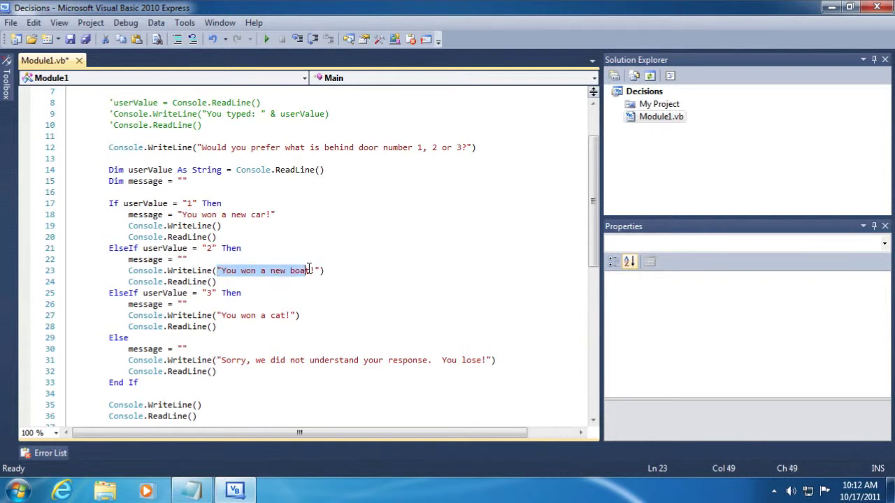
pyautogui.press('Delete')
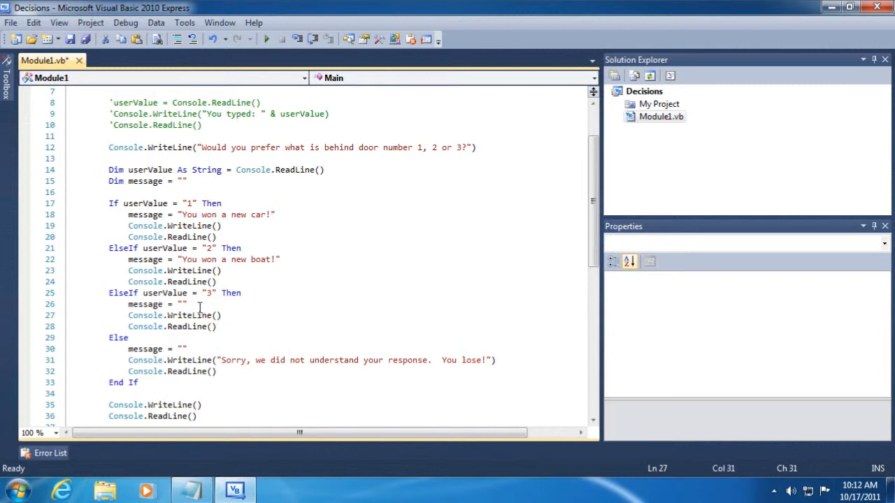
pyautogui.write('You won a cat!')
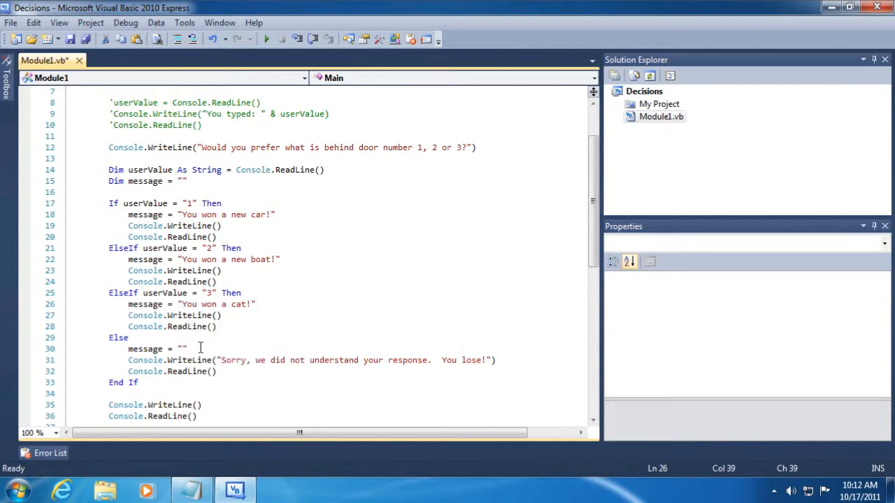
pyautogui.moveTo(221, 360); pyautogui.dragTo(482, 361)
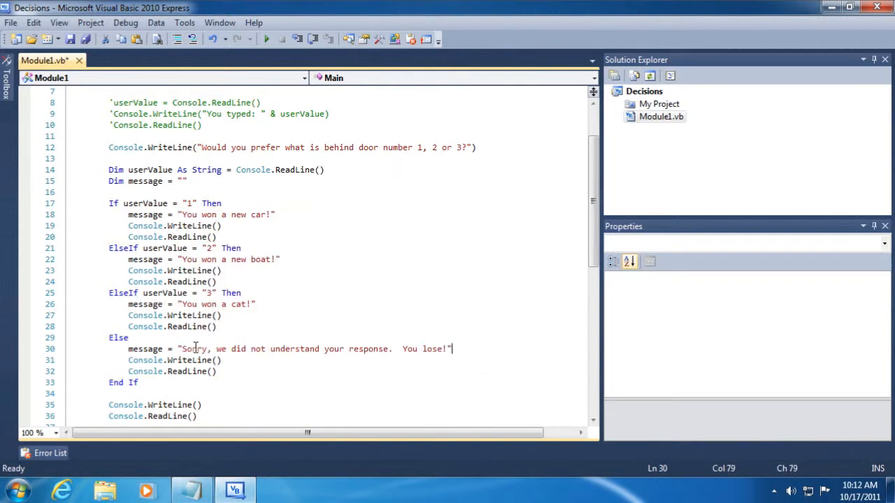
pyautogui.click(172, 236)
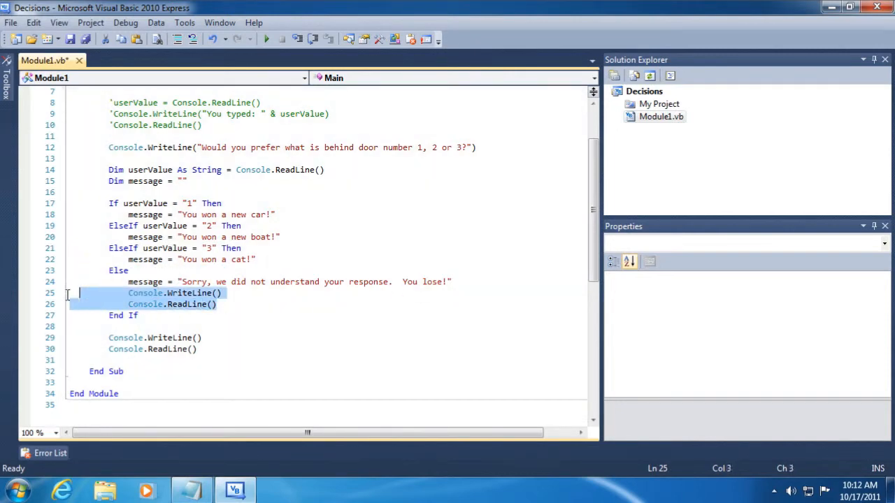
# - Delete the Else branch's leftover WriteLine/ReadLine so only Console.WriteLine(message) prints after End If
pyautogui.press('Delete')
pyautogui.write('message')
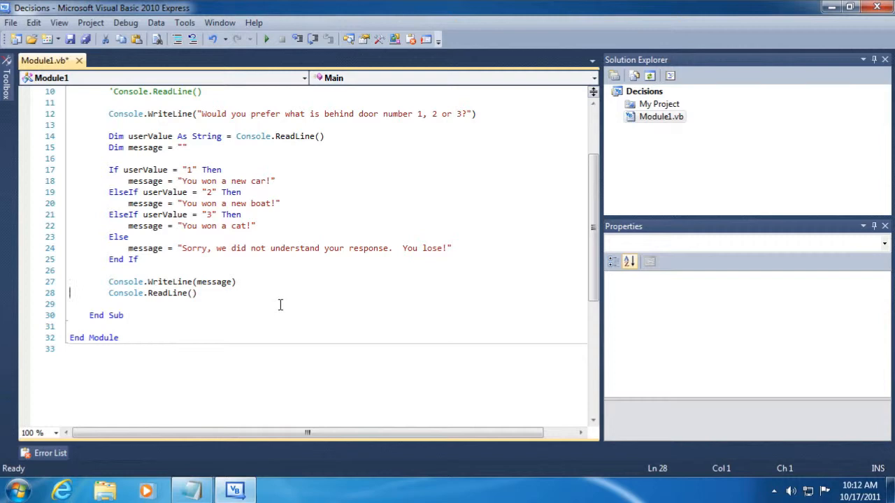
pyautogui.moveTo(288, 283)
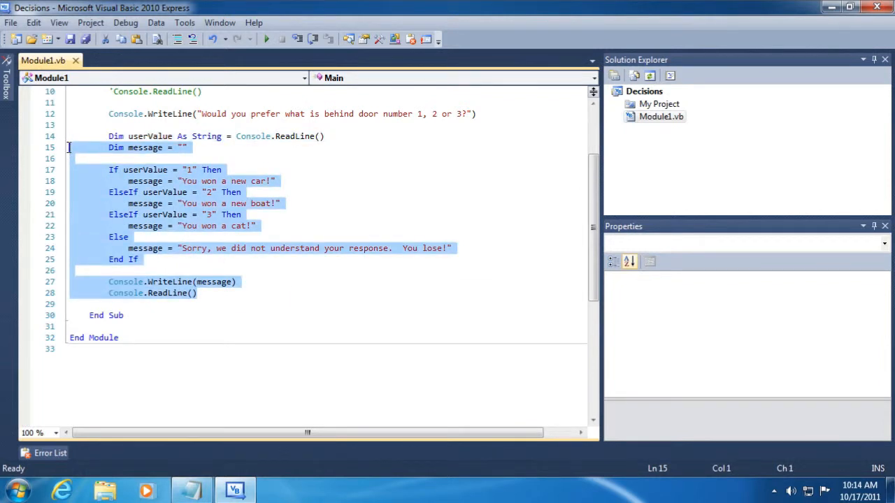
pyautogui.moveTo(173, 40)
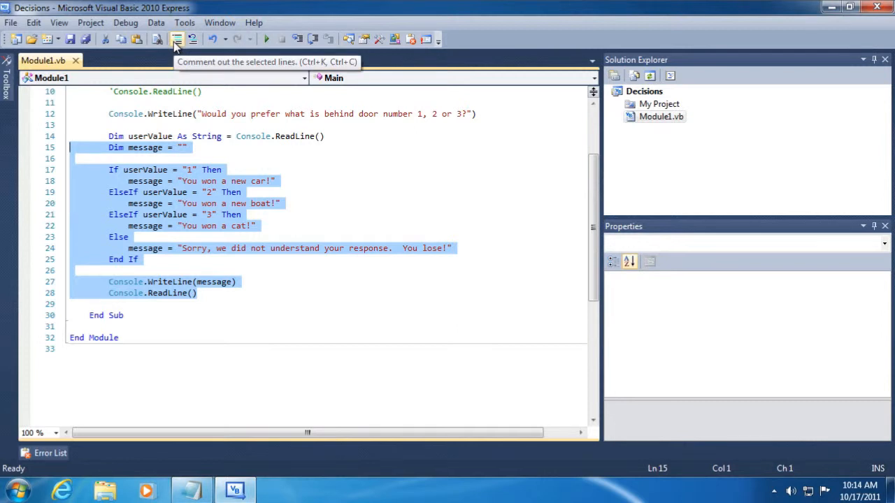
# - Comment out the If block and write Dim message = IIf(userValue = "1", "car", "cat")
pyautogui.click(176, 39)
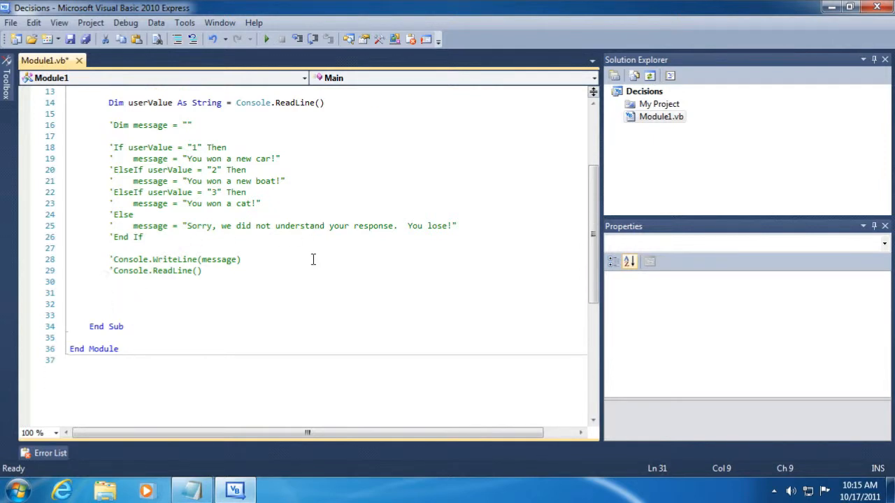
pyautogui.write('Dim message')
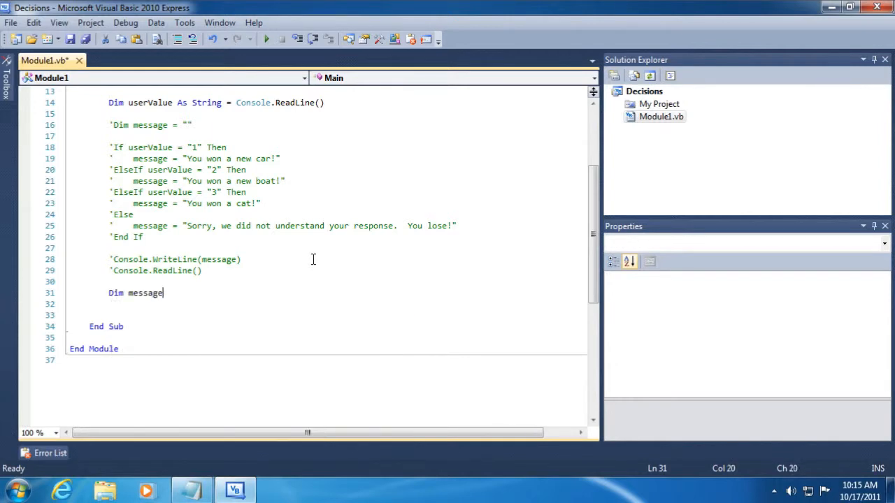
pyautogui.write('= IIf(userValue = "1')
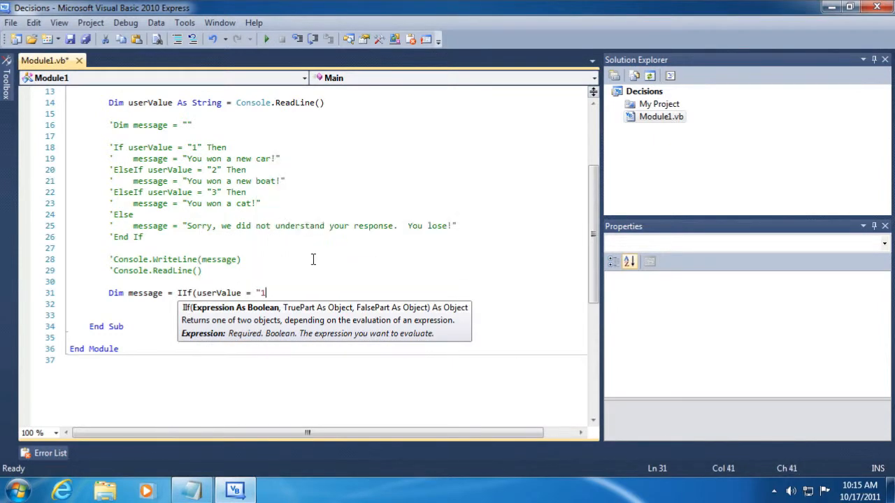
pyautogui.write('", "')
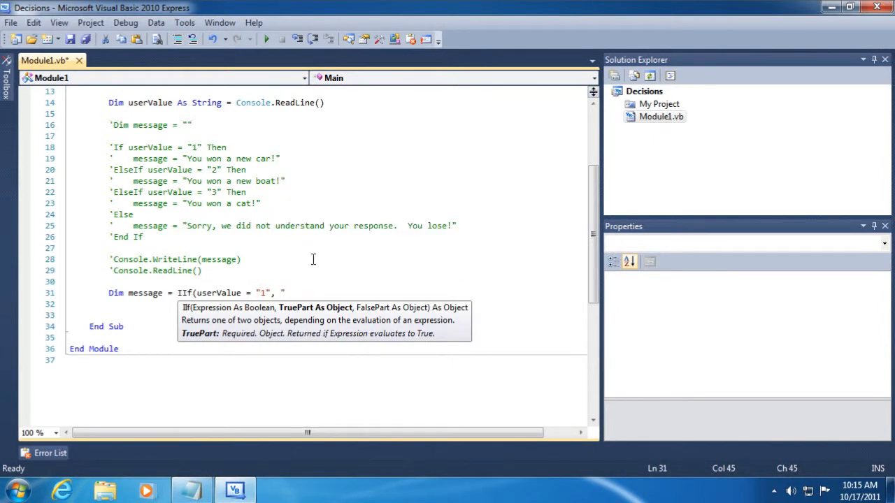
pyautogui.write('car", "cat")')
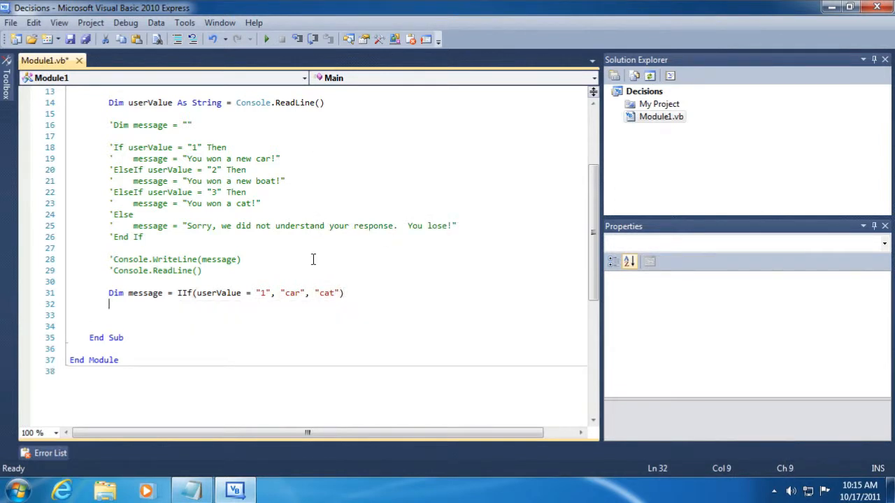
# - Add Console.WriteLine("You won a {0}!", message) followed by Console.ReadLine()
pyautogui.write('Console.Wrl')
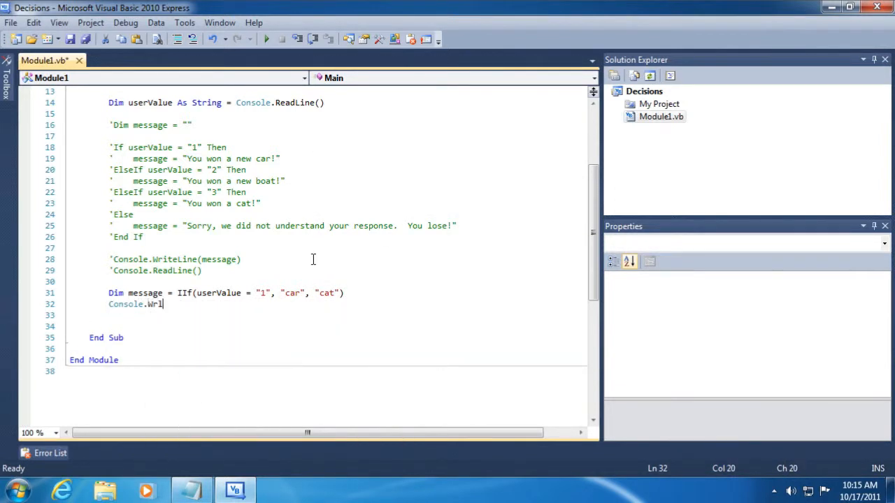
pyautogui.write('teLine(')
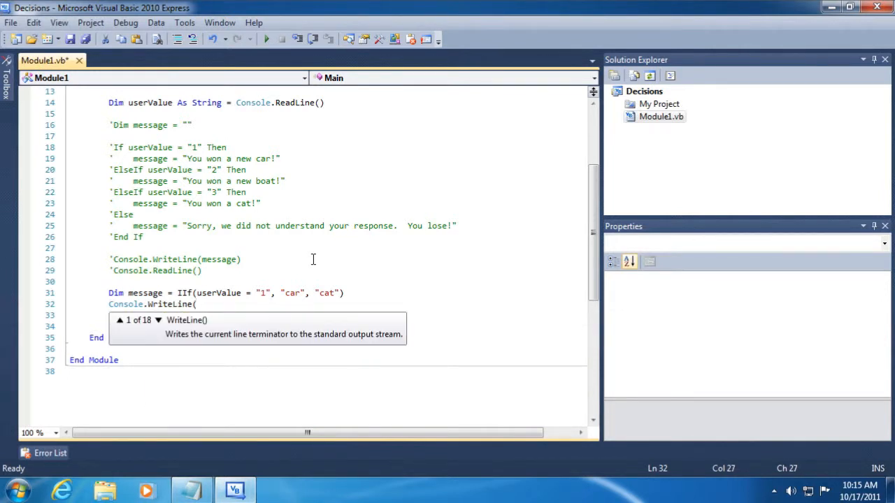
pyautogui.write('"You won a"')
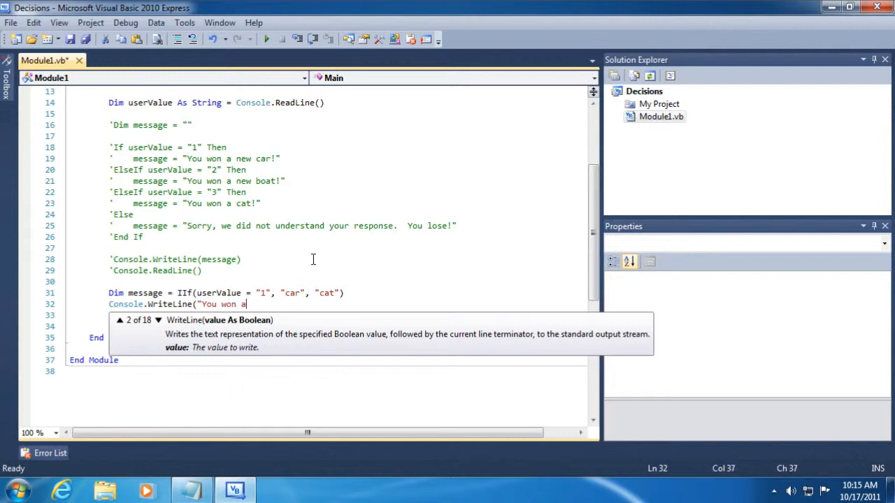
pyautogui.write('{0}!", message)')
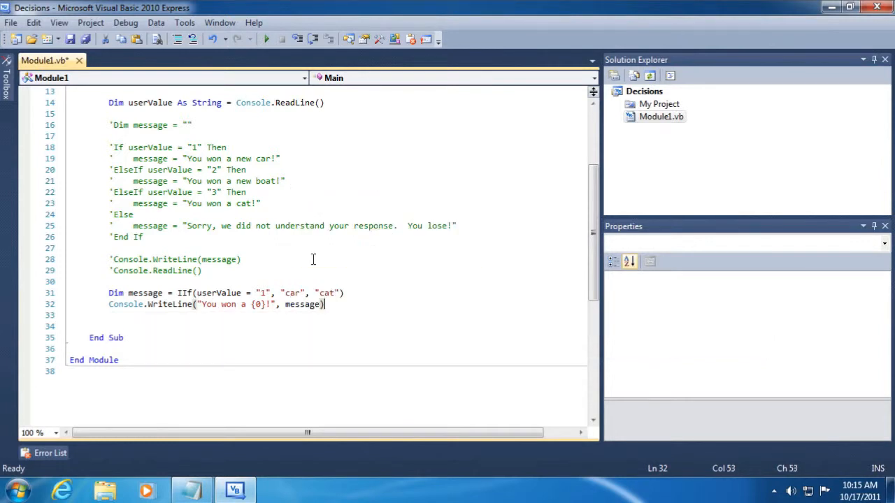
pyautogui.write('Console')
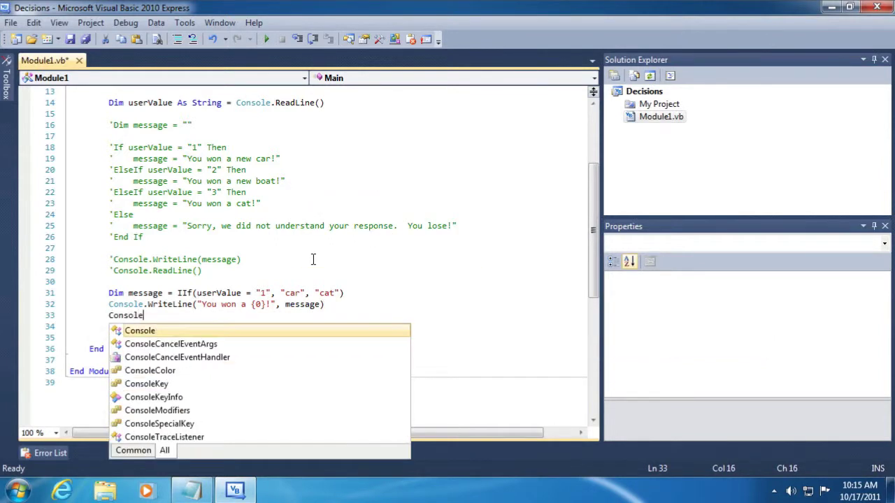
pyautogui.write('.ReadLine()')
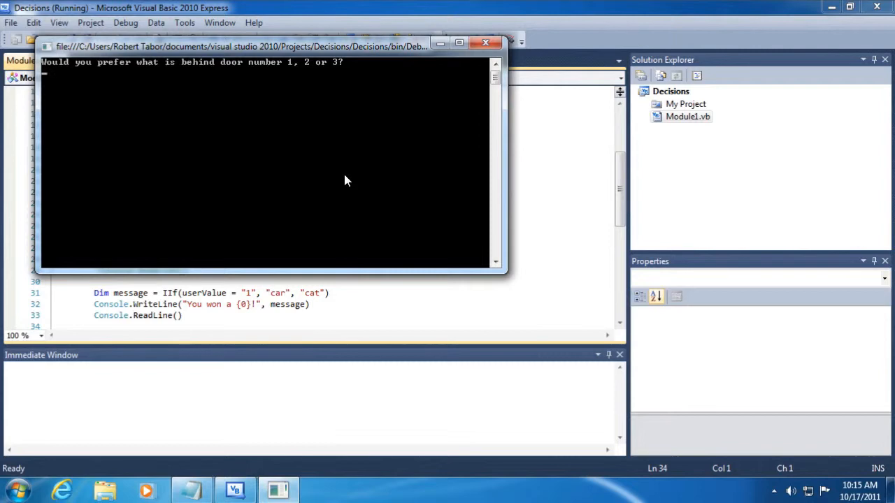
pyautogui.write('1')
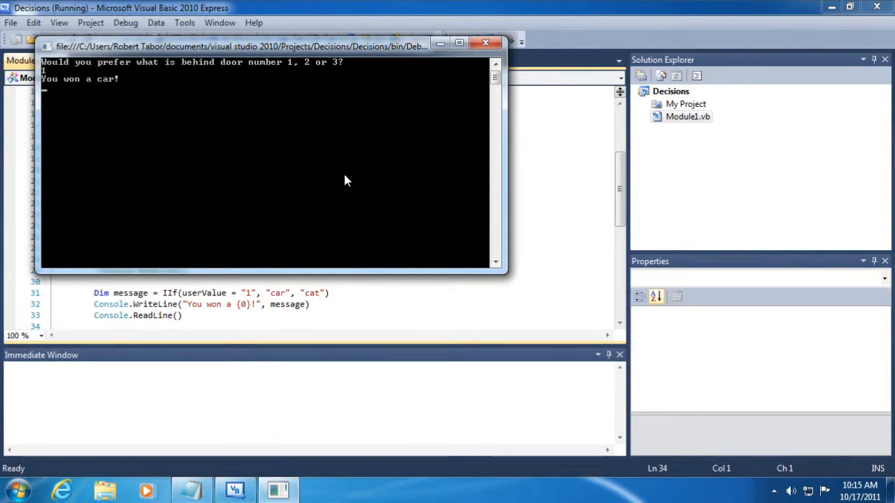
pyautogui.click(495, 39)
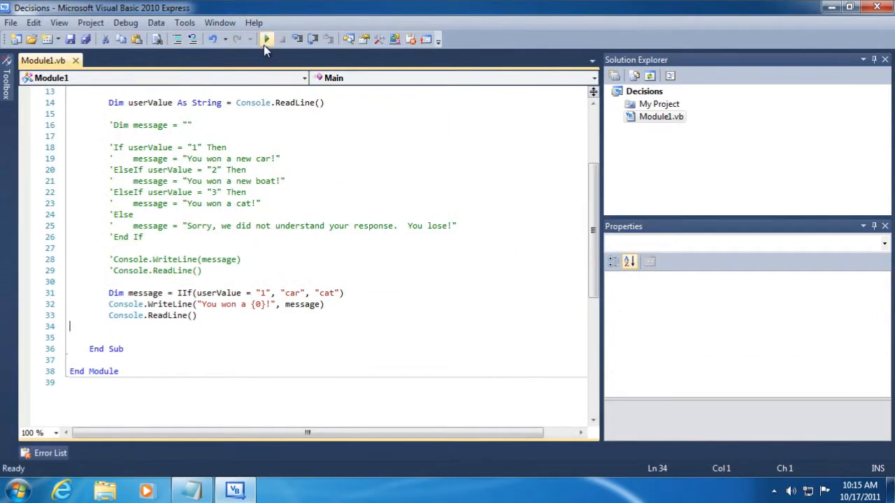
pyautogui.click(265, 39)
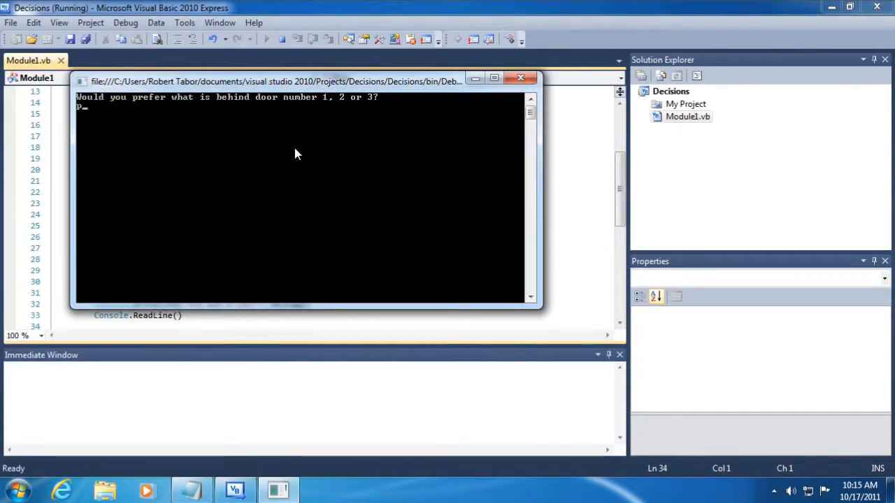
pyautogui.press('enter')
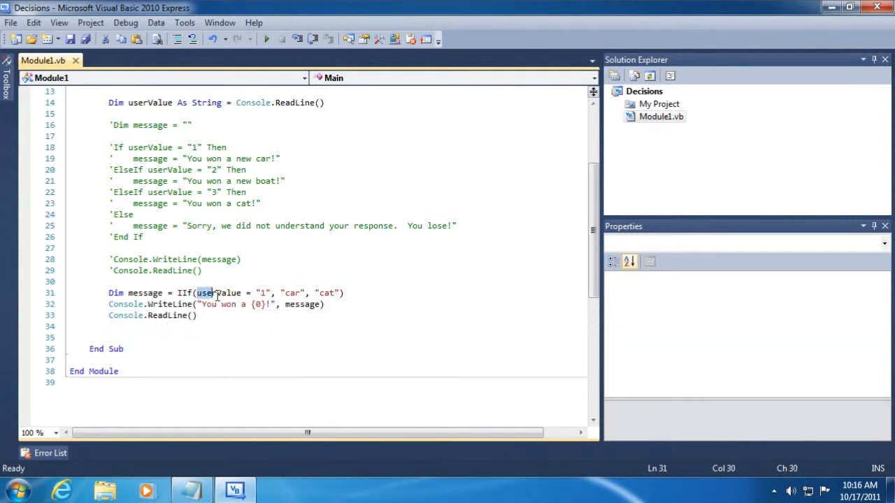
pyautogui.moveTo(199, 294); pyautogui.dragTo(268, 294)
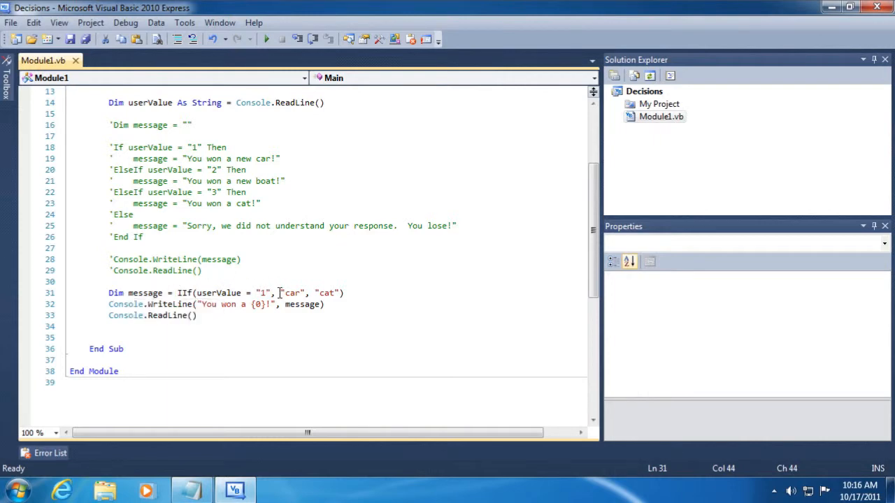
pyautogui.doubleClick(293, 294)
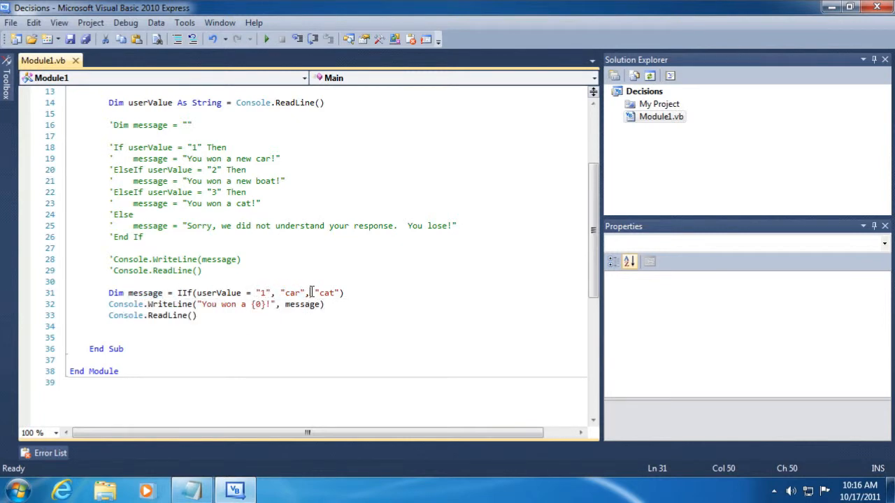
pyautogui.doubleClick(327, 294)
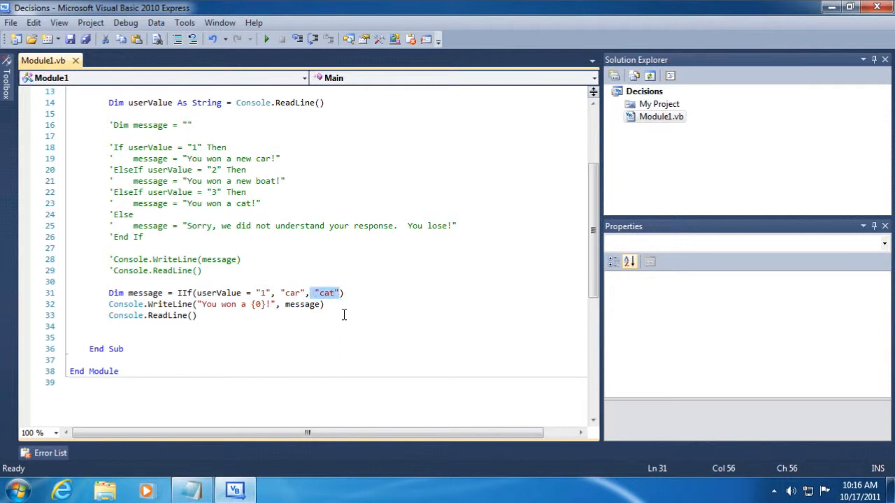
pyautogui.click(218, 293)
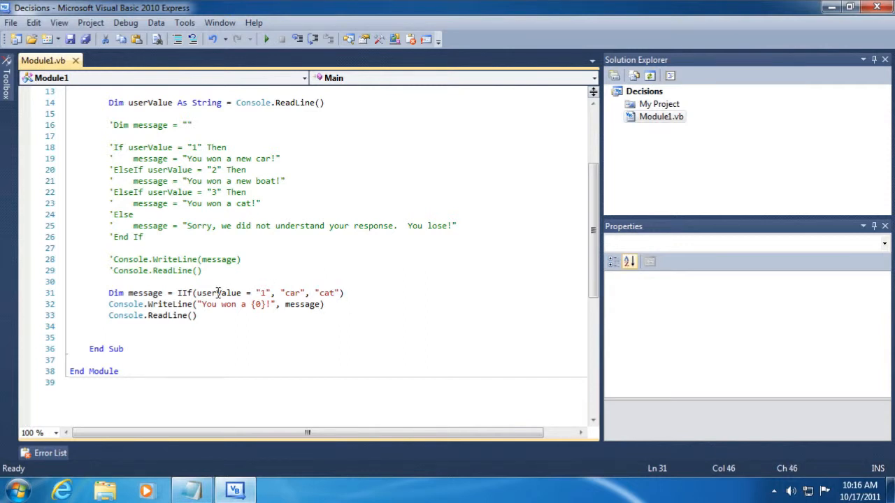
pyautogui.moveTo(199, 294); pyautogui.dragTo(272, 294)
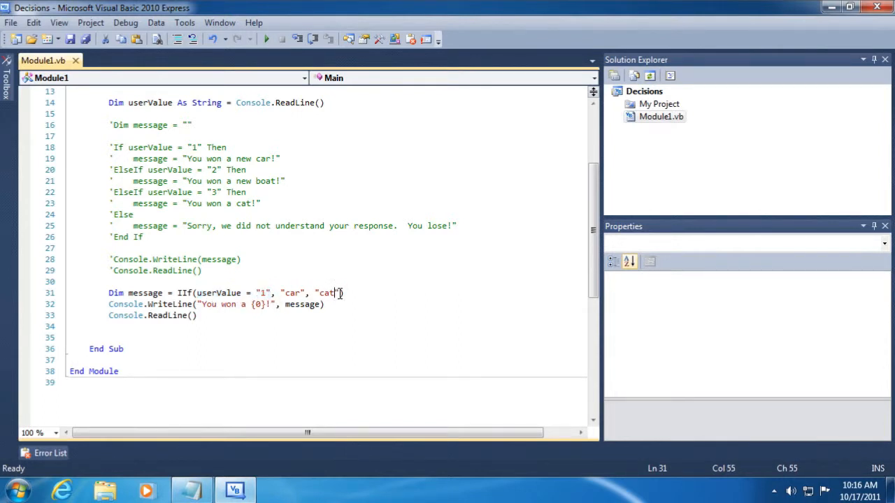
pyautogui.doubleClick(325, 294)
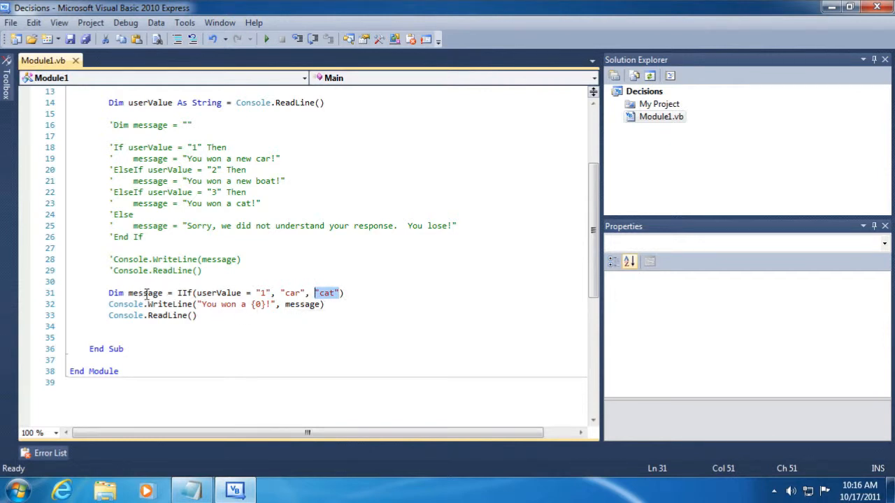
pyautogui.doubleClick(304, 305)
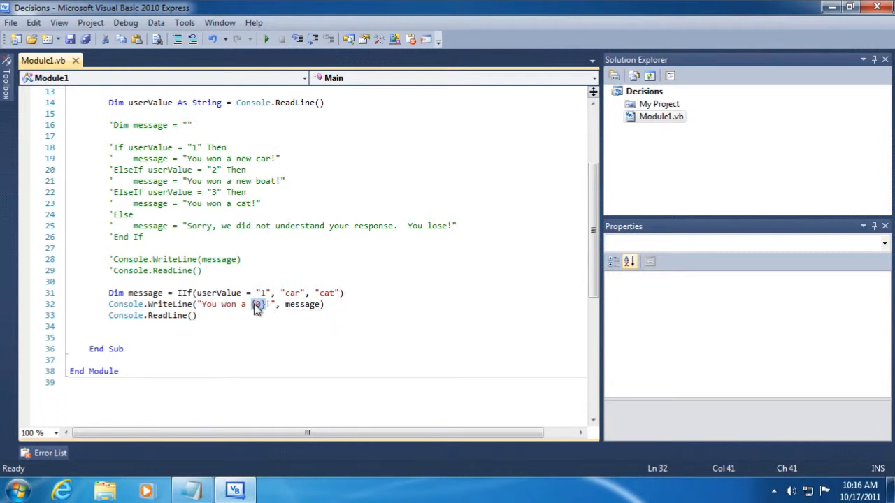
pyautogui.moveTo(256, 314)
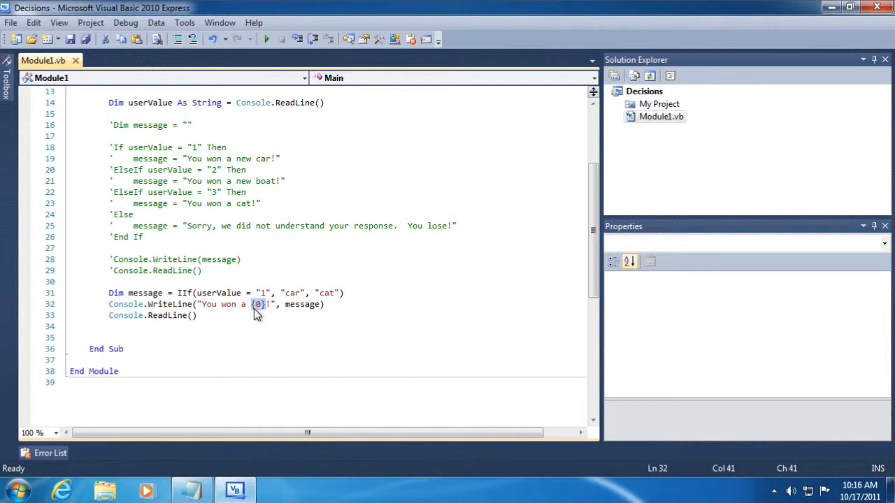
pyautogui.moveTo(265, 314)
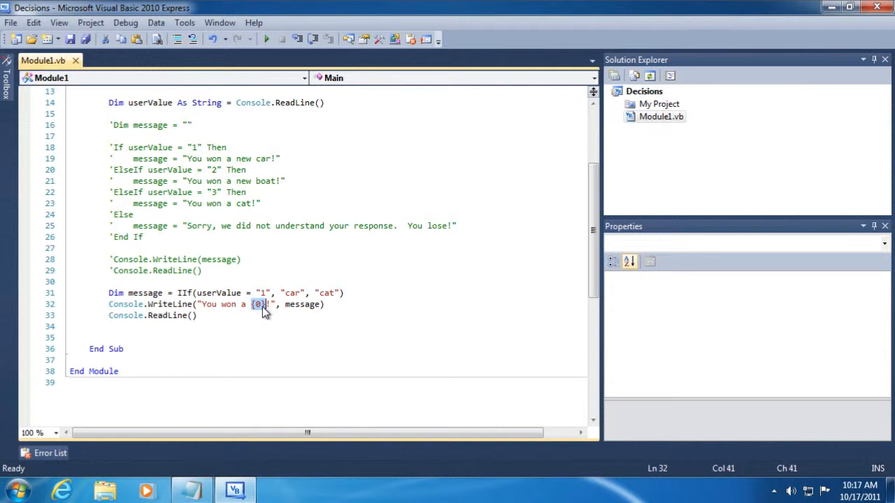
pyautogui.moveTo(302, 304)
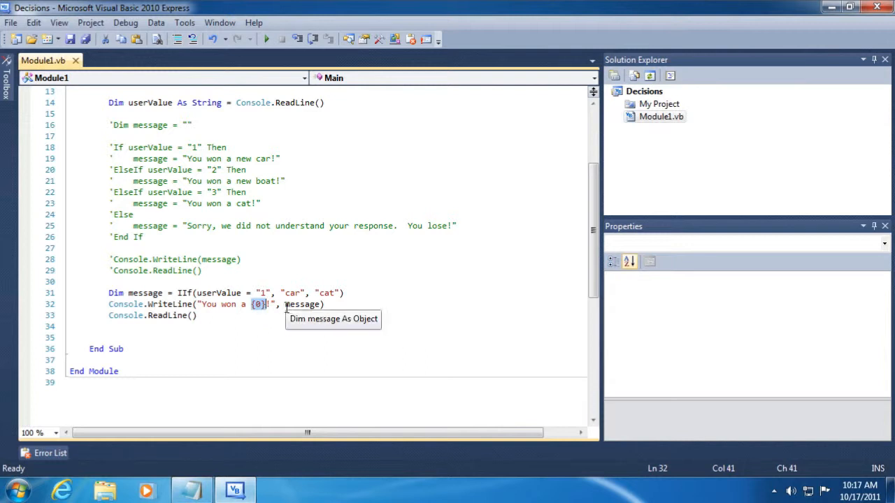
pyautogui.moveTo(302, 305)
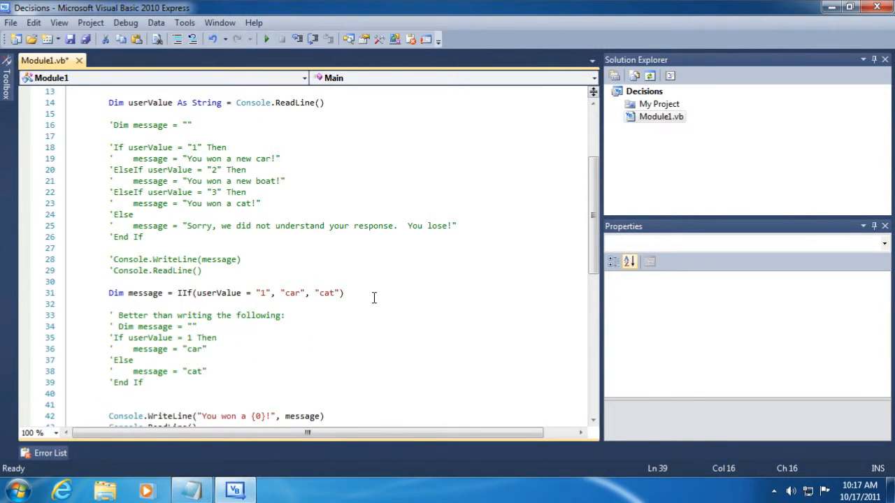
# - Place a commented 'Better than writing the following:' If/Else car/cat example under the IIf line
pyautogui.scroll(-3)
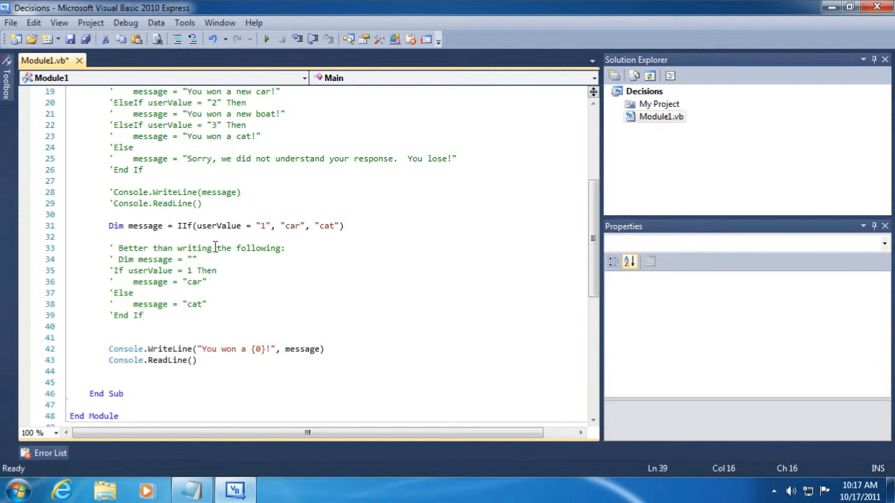
pyautogui.moveTo(300, 297)
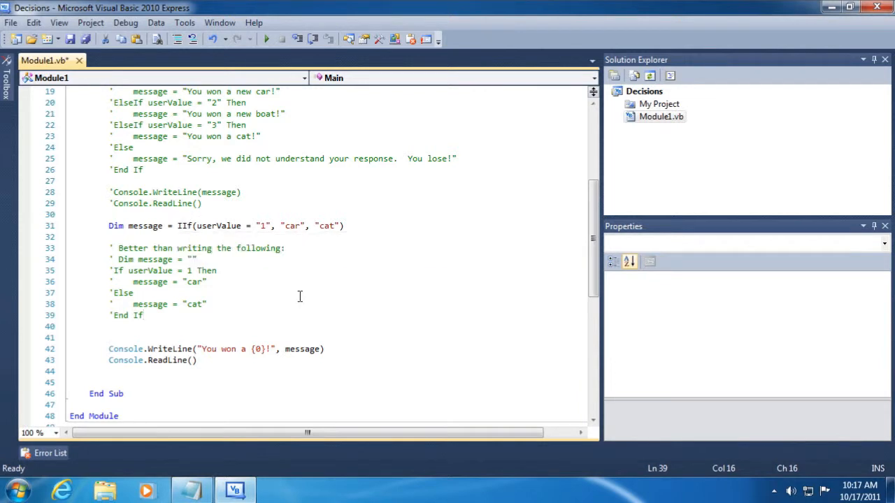
pyautogui.moveTo(183, 225)
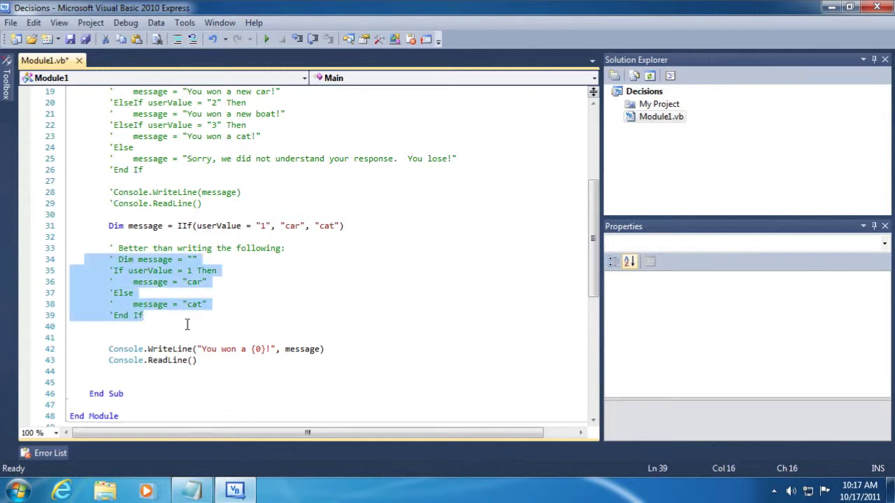
pyautogui.click(235, 332)
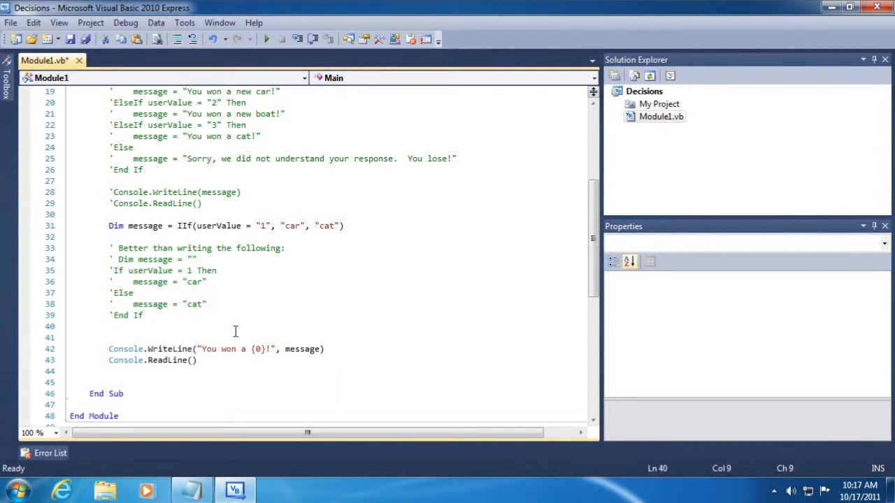